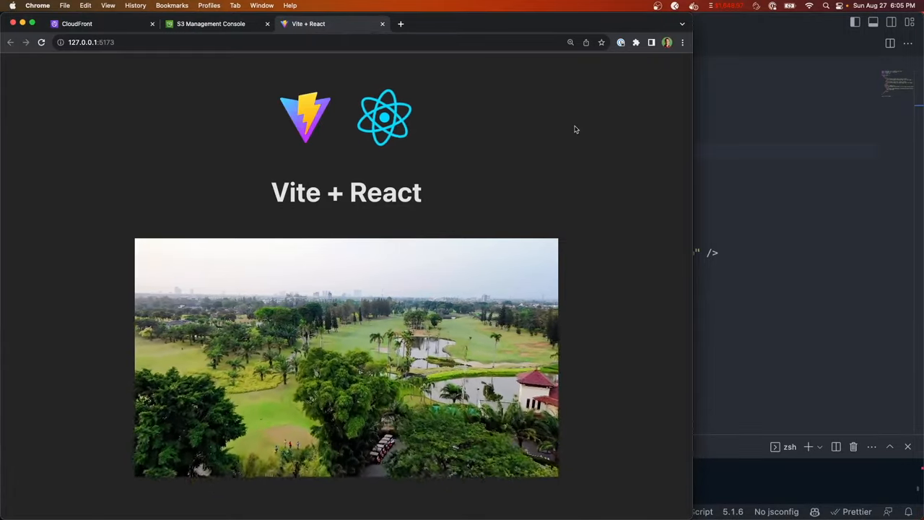
Start playback of the embedded aerial golf-course video in the React page.
click(346, 364)
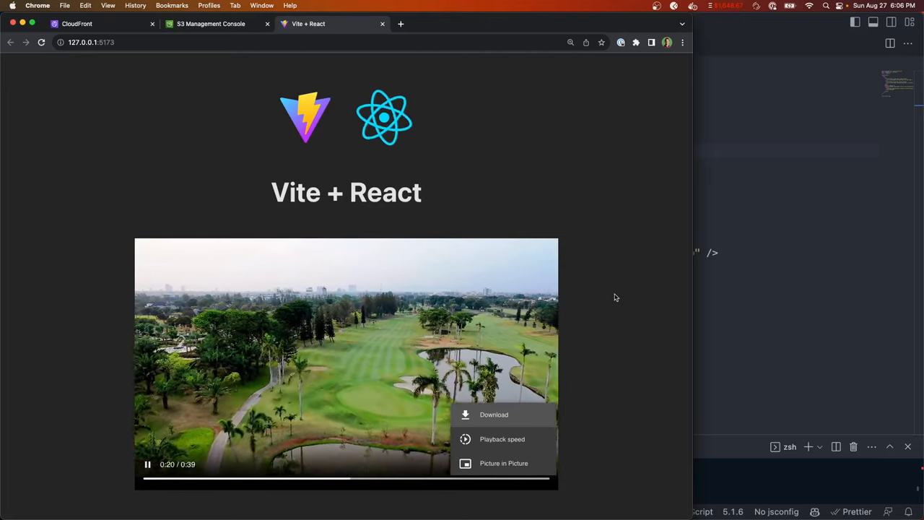
mouse_move(511, 338)
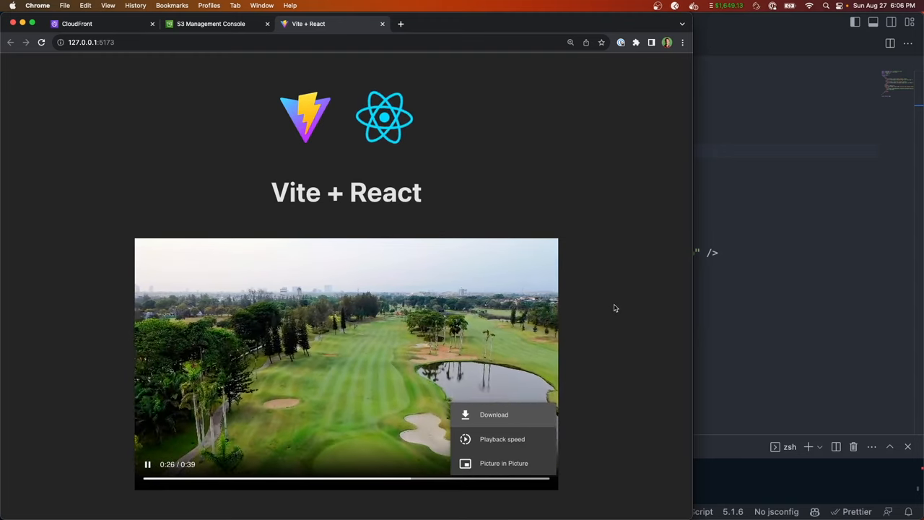
mouse_move(606, 303)
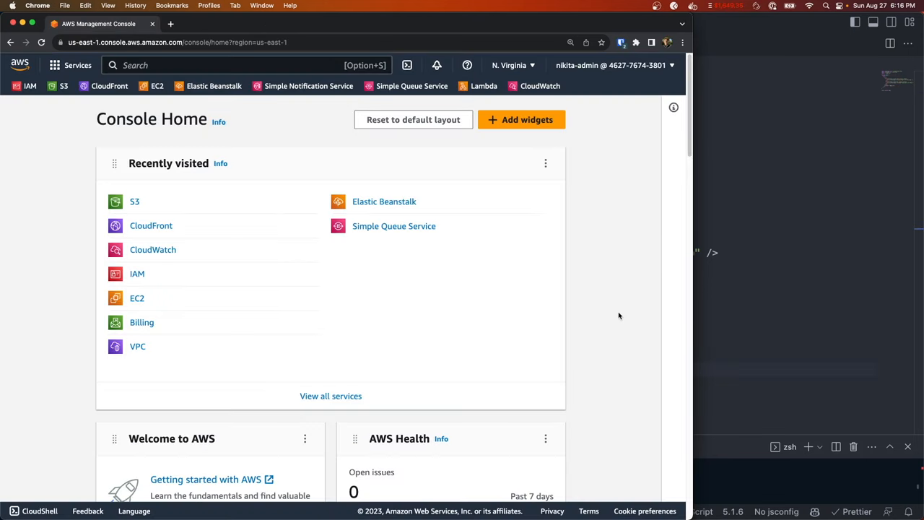
mouse_move(646, 219)
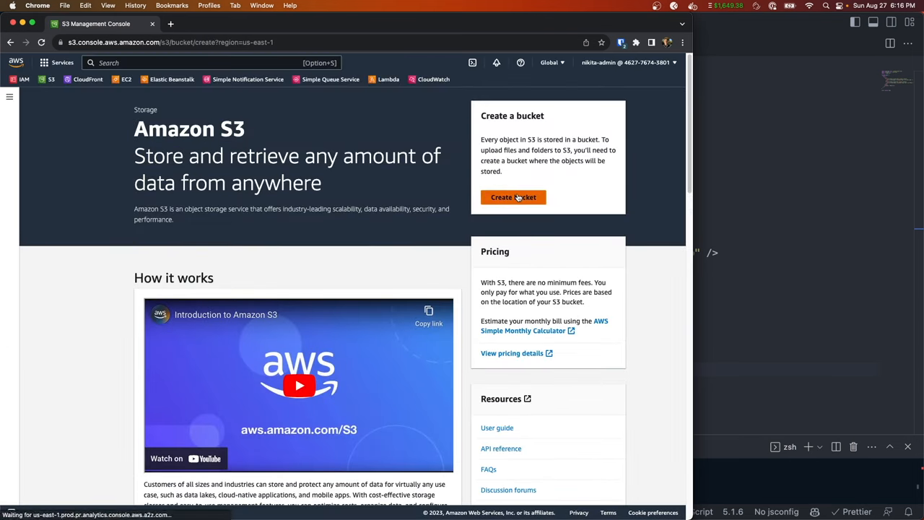
Name the new bucket demo-video-streaming-service, keeping ACLs disabled, public access blocked and SSE-S3 encryption.
click(514, 197)
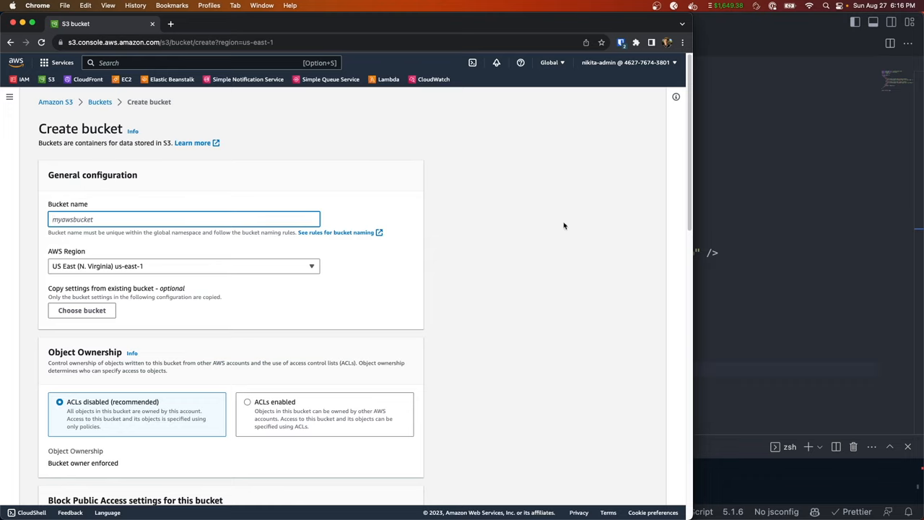
mouse_move(601, 205)
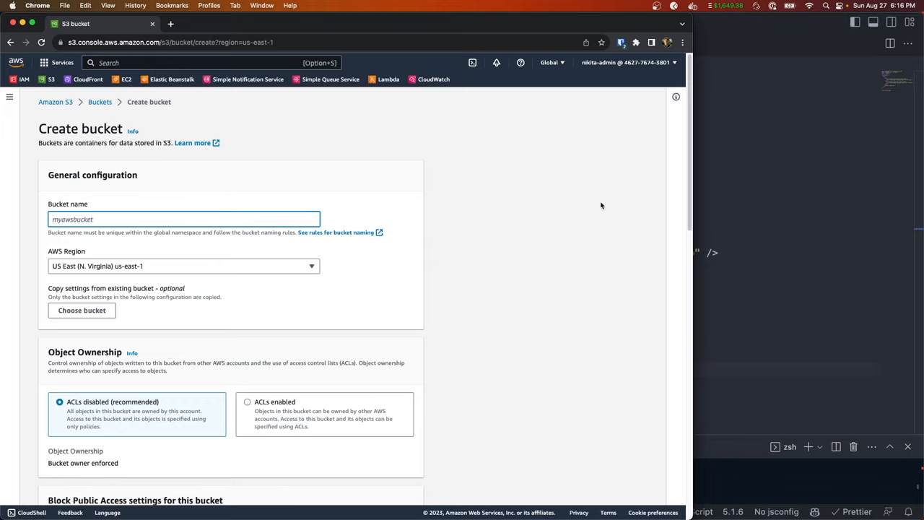
text(demo-video-streaming-service)
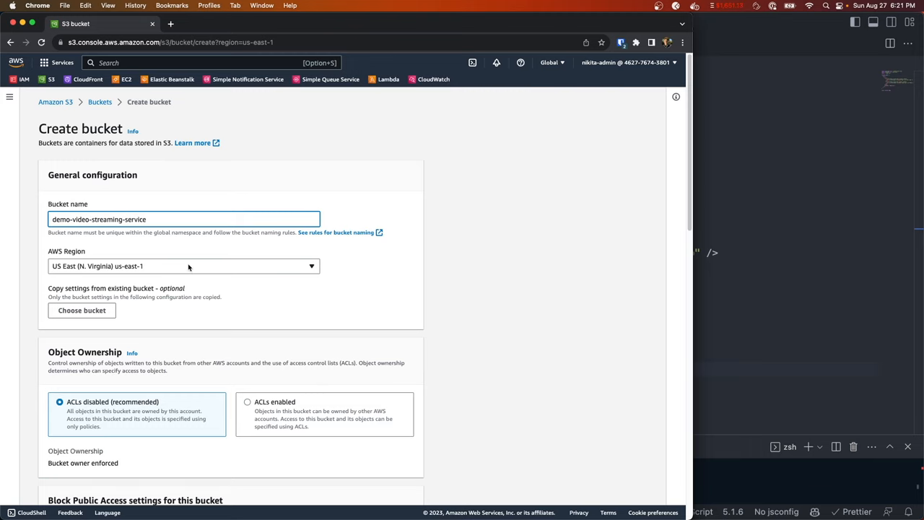
scroll(down, 3)
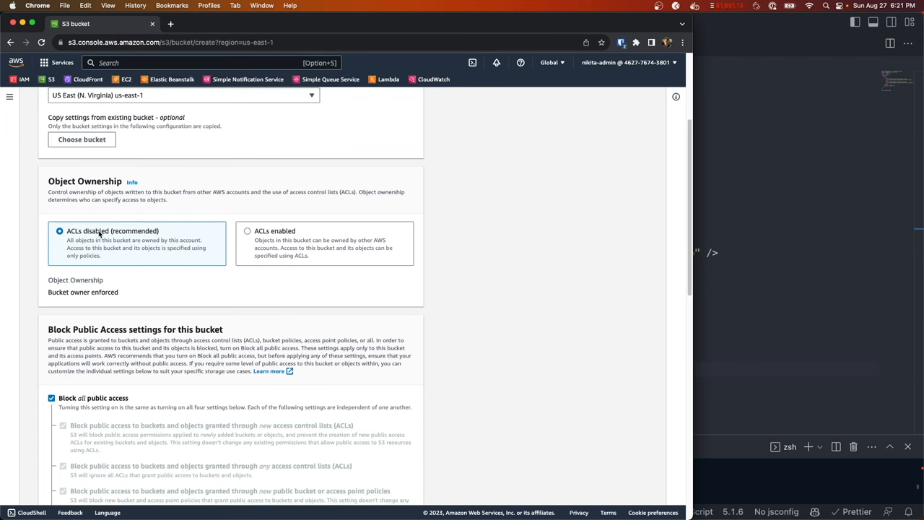
scroll(down, 3)
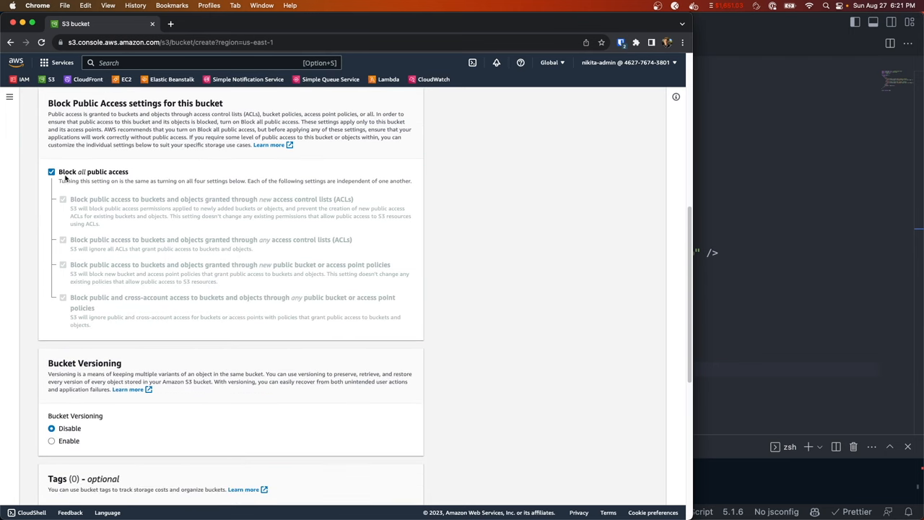
mouse_move(519, 177)
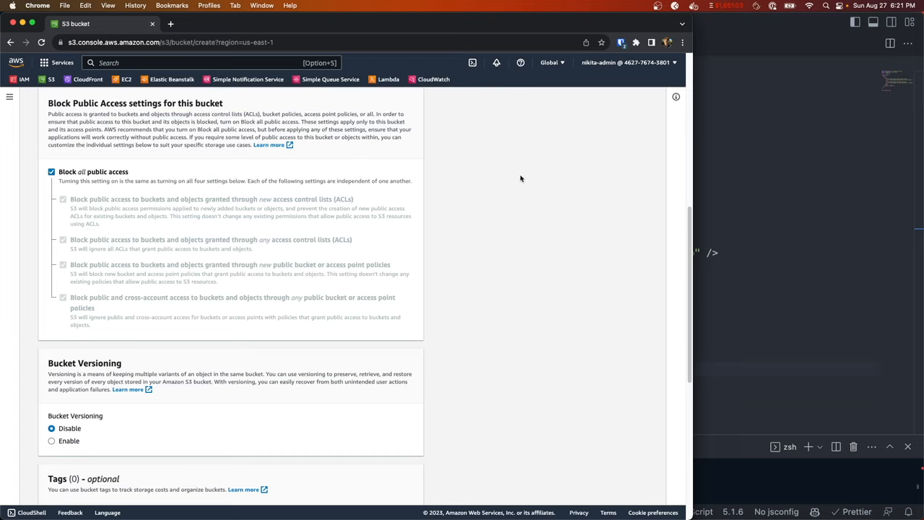
mouse_move(440, 183)
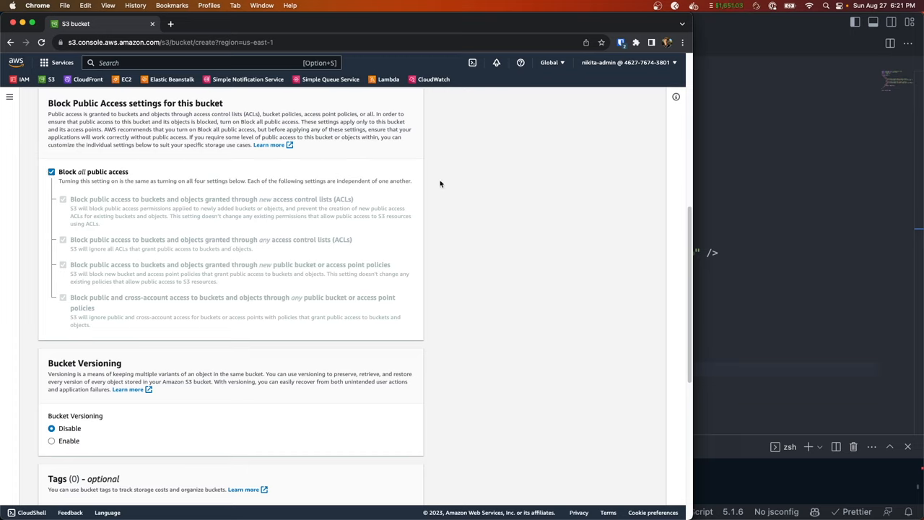
mouse_move(482, 173)
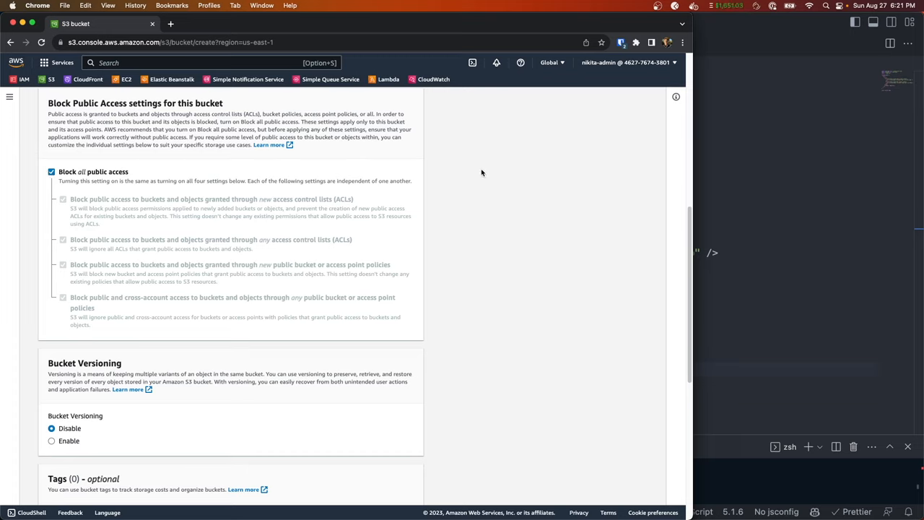
mouse_move(307, 186)
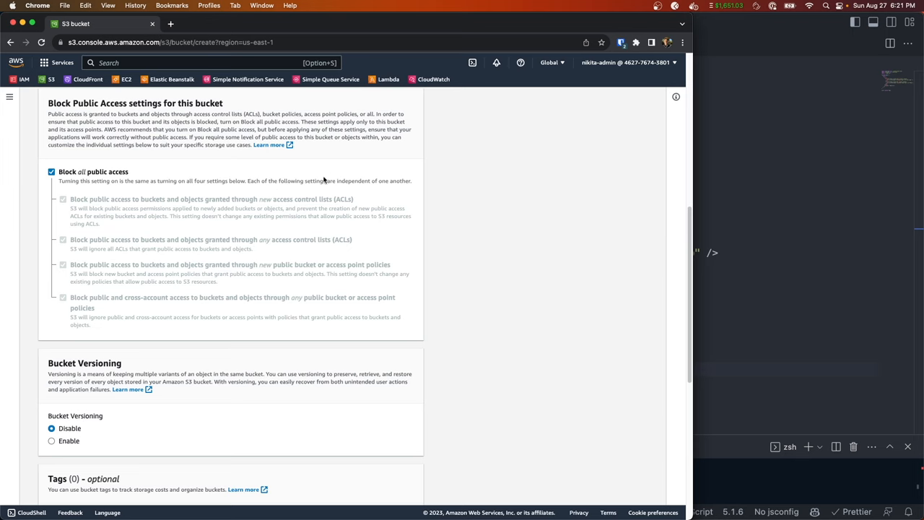
scroll(down, 3)
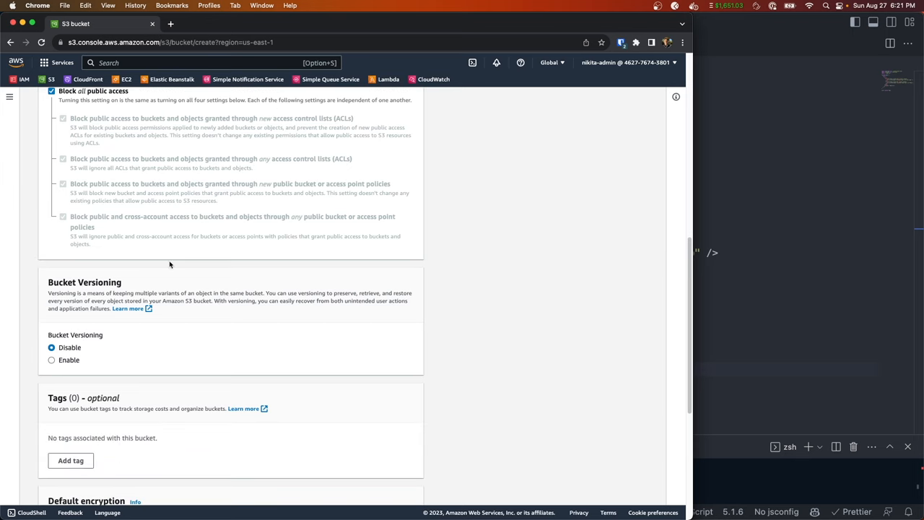
scroll(down, 3)
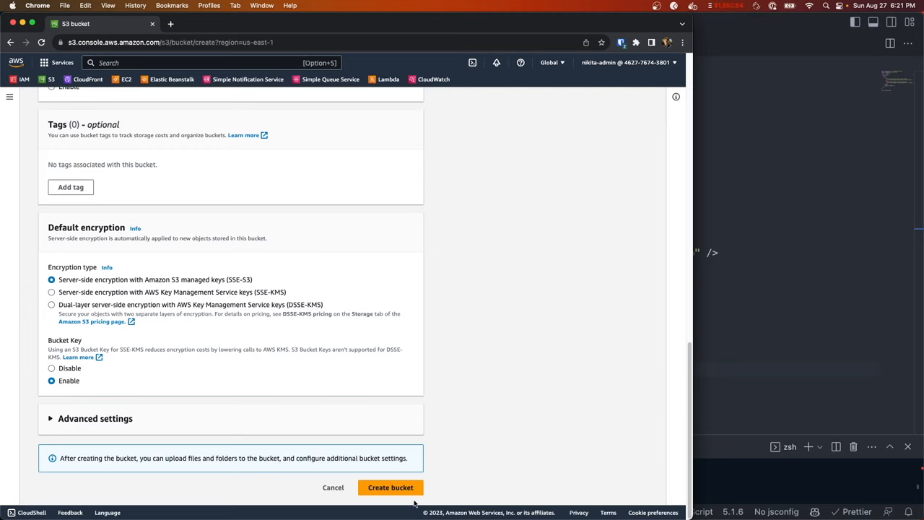
Create the demo-video-streaming-service bucket and upload golf-course.mp4 (117.4 MB) into it.
click(390, 487)
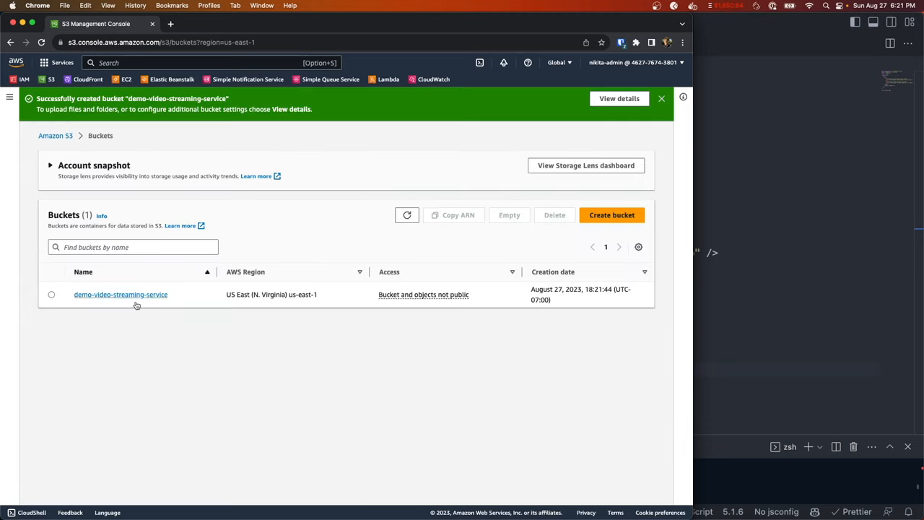
click(120, 295)
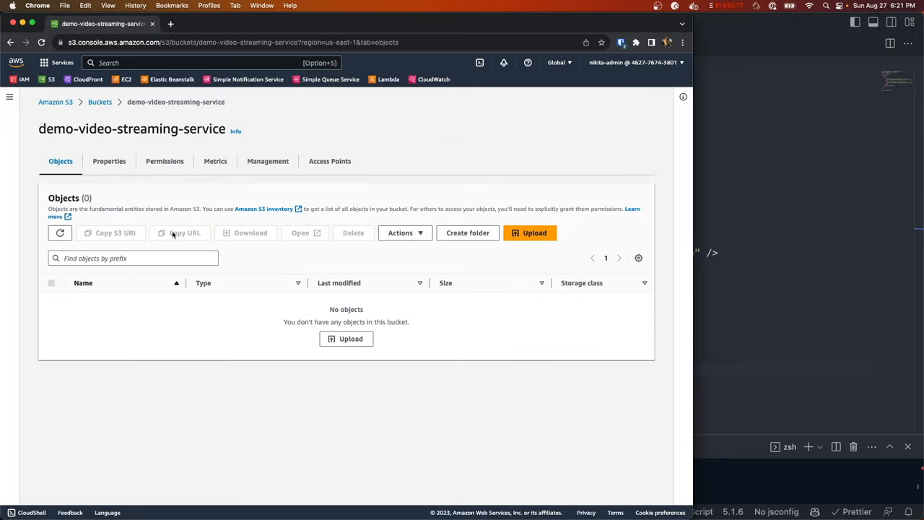
click(530, 232)
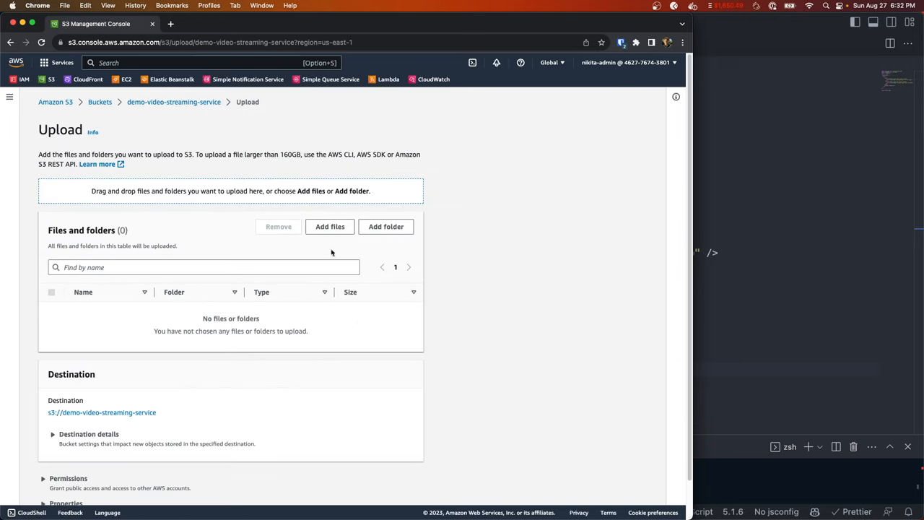
click(330, 225)
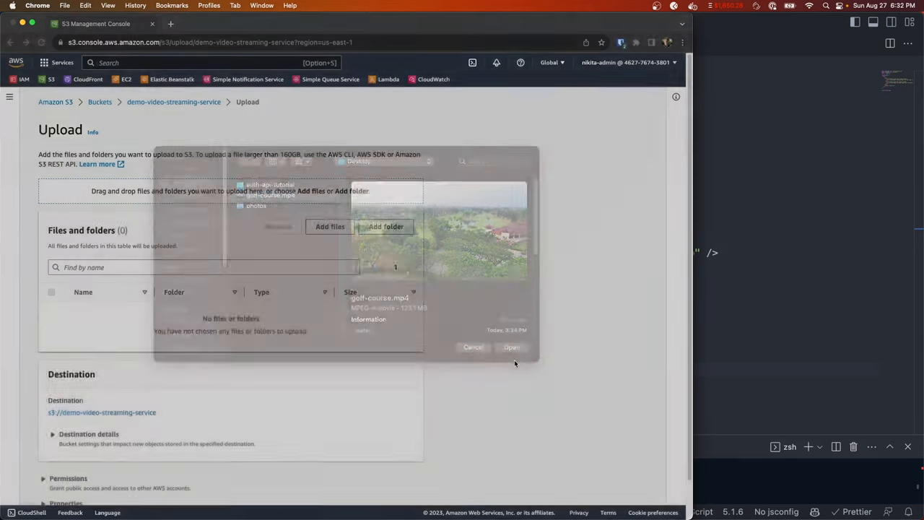
click(511, 346)
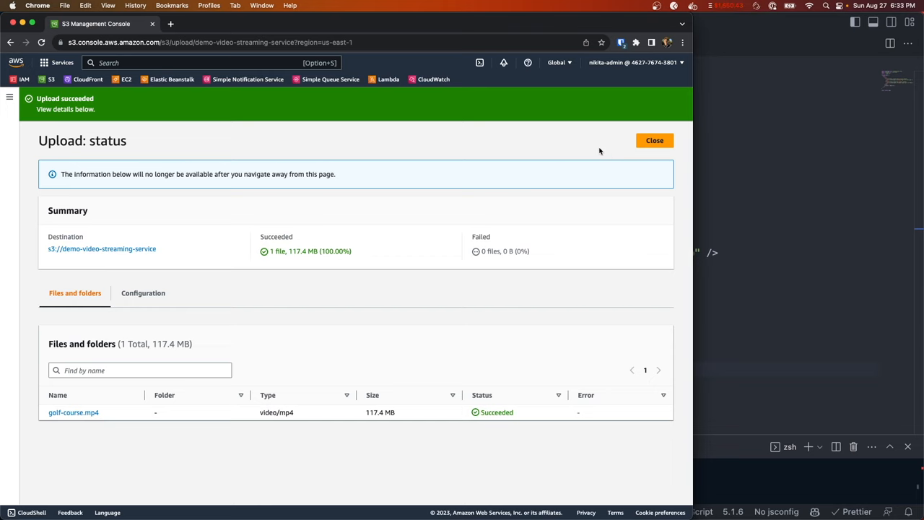
click(654, 140)
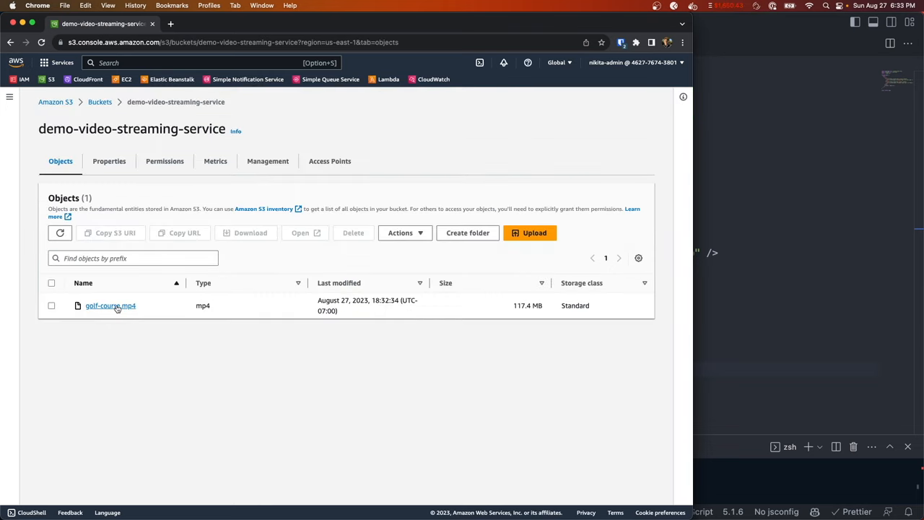
Show golf-course.mp4's Object URL returns AccessDenied and view its owner-only permissions.
click(110, 306)
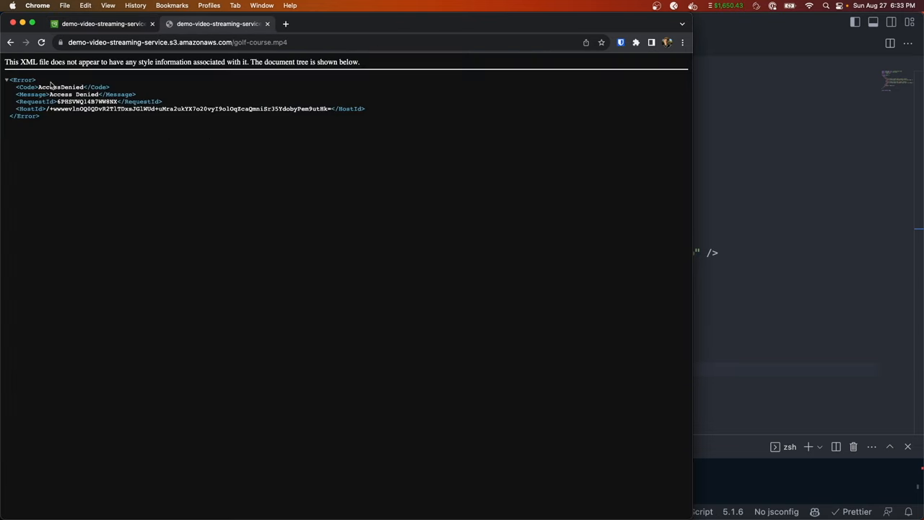
double_click(61, 88)
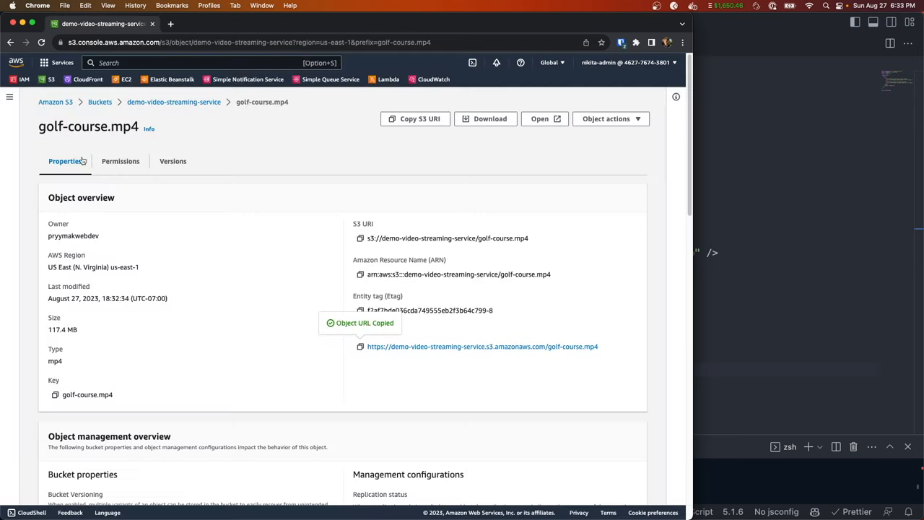
click(120, 160)
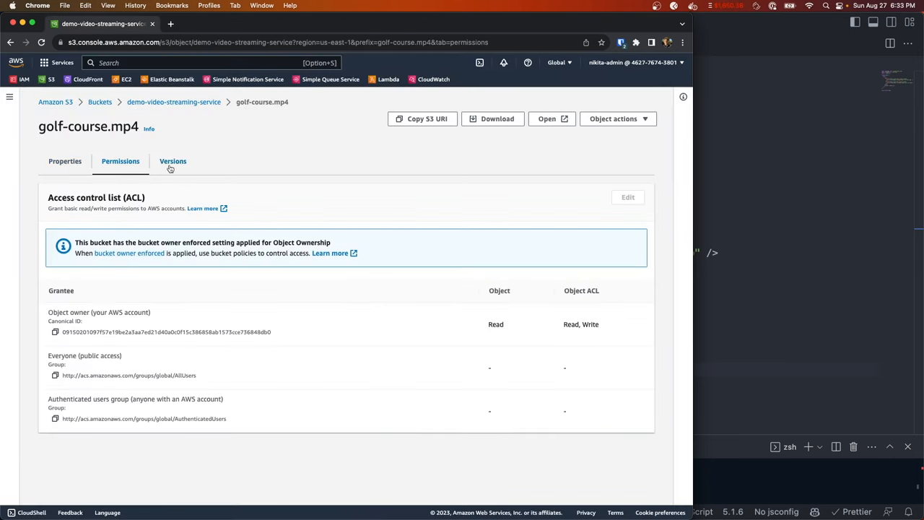
mouse_move(423, 376)
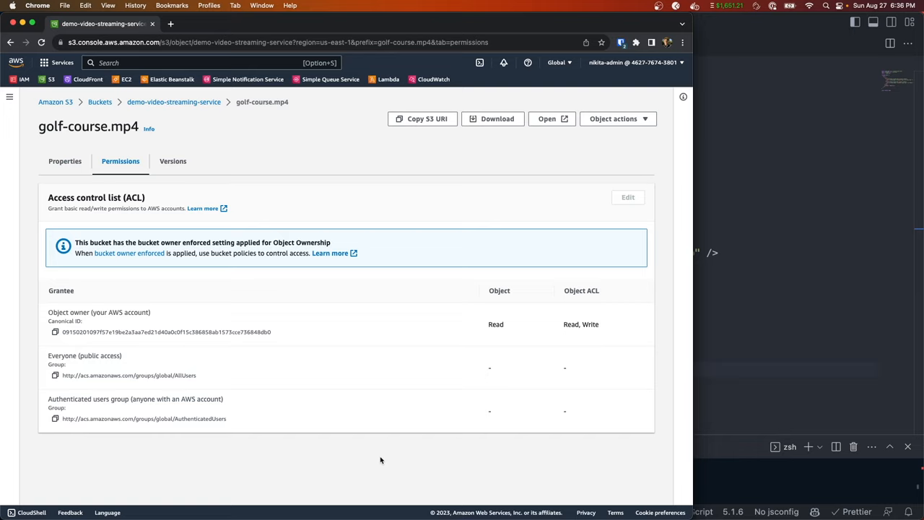
mouse_move(432, 436)
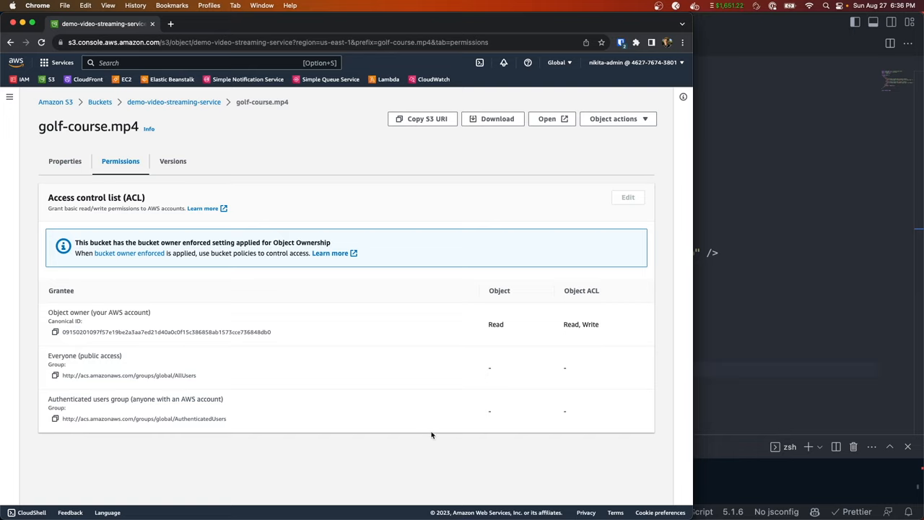
mouse_move(427, 436)
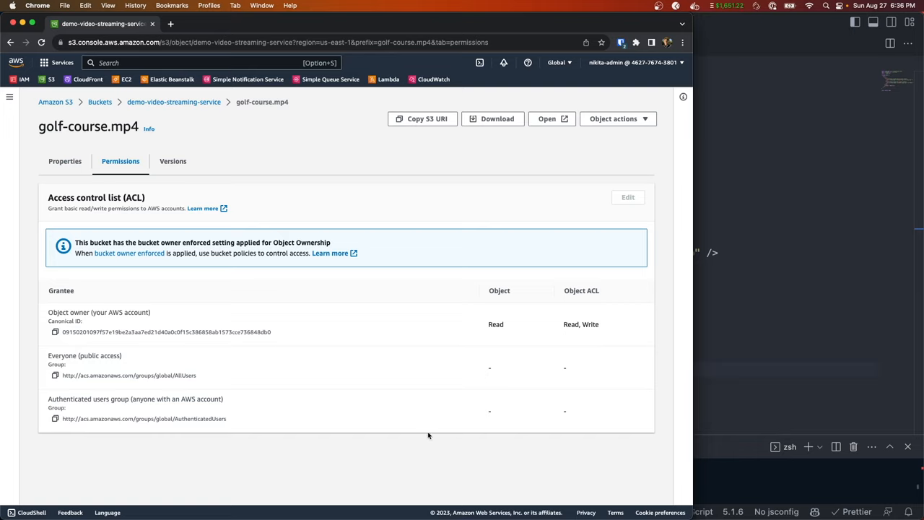
mouse_move(425, 459)
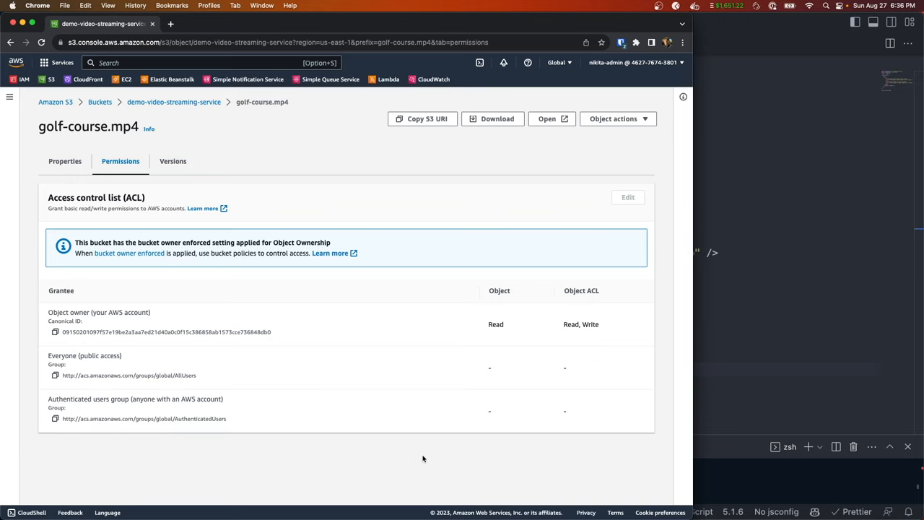
mouse_move(414, 459)
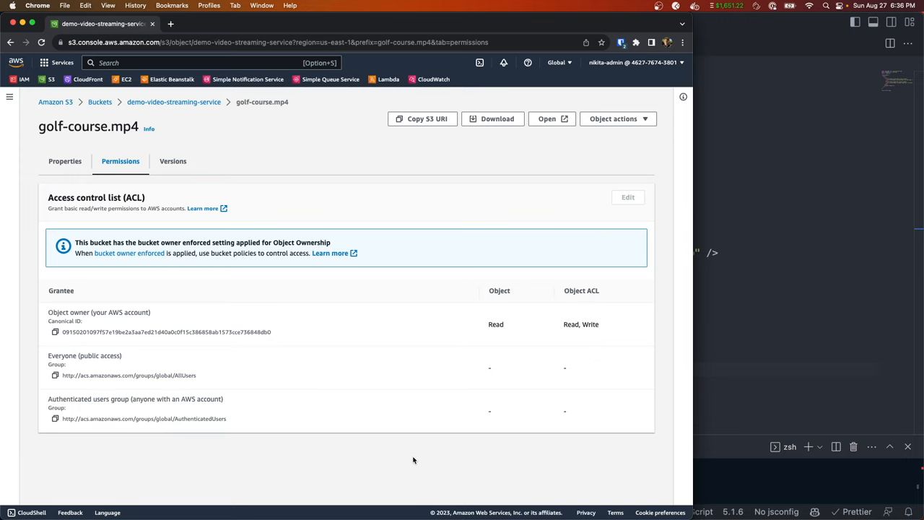
Expand the Amazon S3 side navigation panel next to the object's permissions.
click(8, 97)
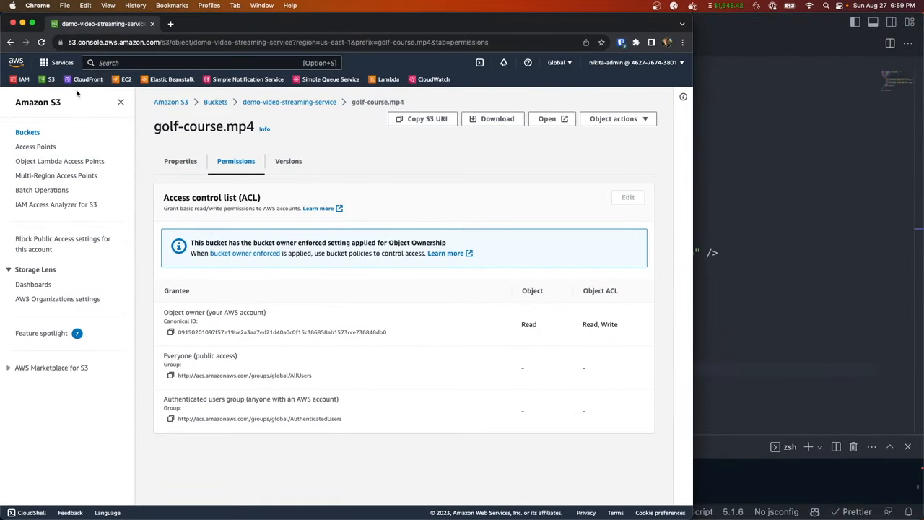
Start a CloudFront distribution with demo-video-streaming-service.s3.us-east-1.amazonaws.com as origin domain.
click(86, 79)
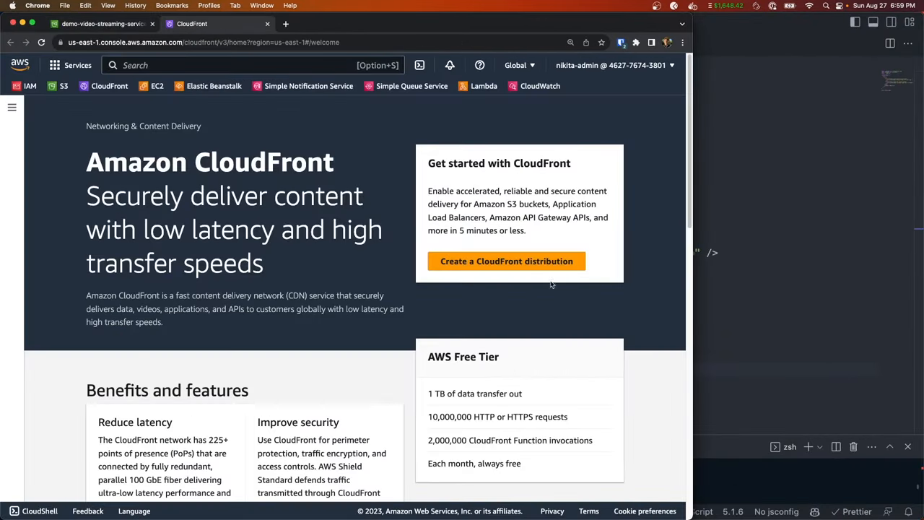
click(506, 259)
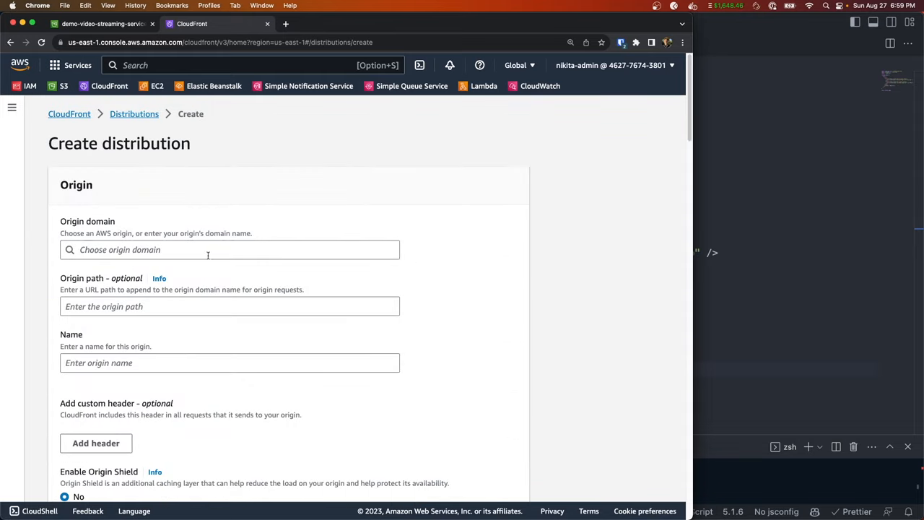
click(208, 248)
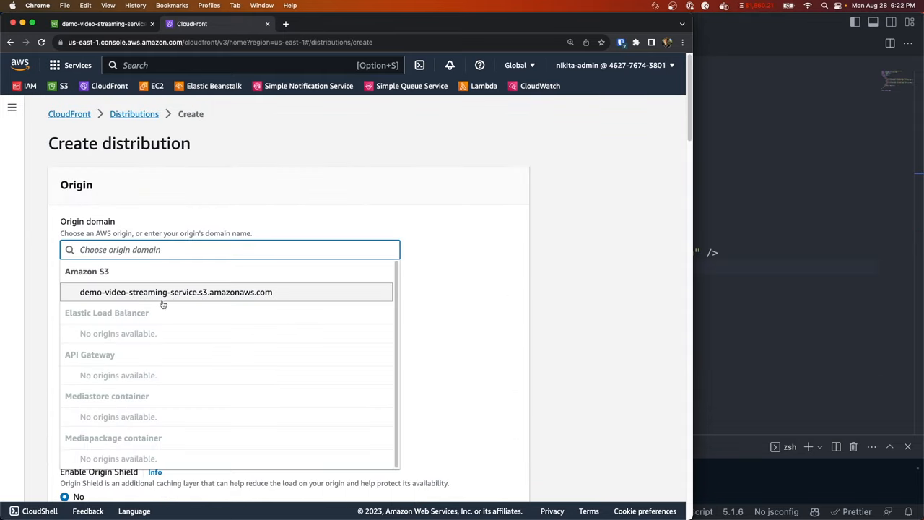
click(176, 291)
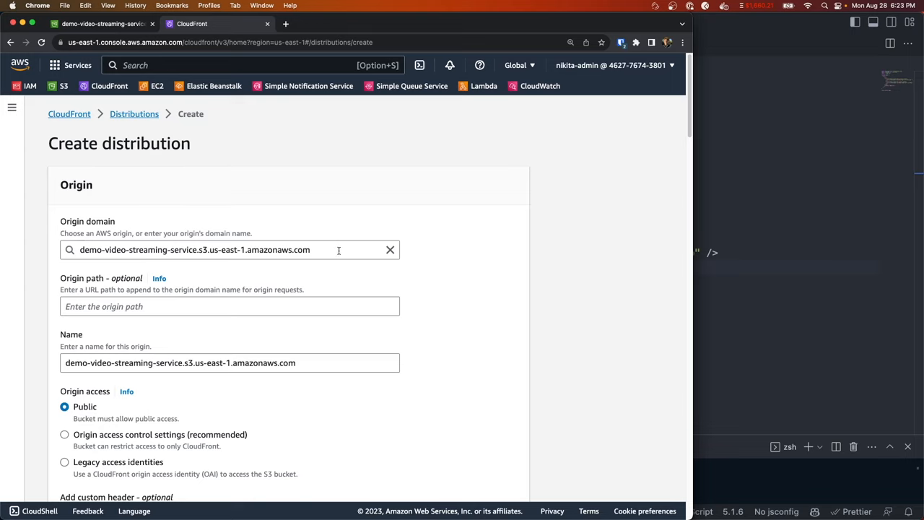
scroll(down, 3)
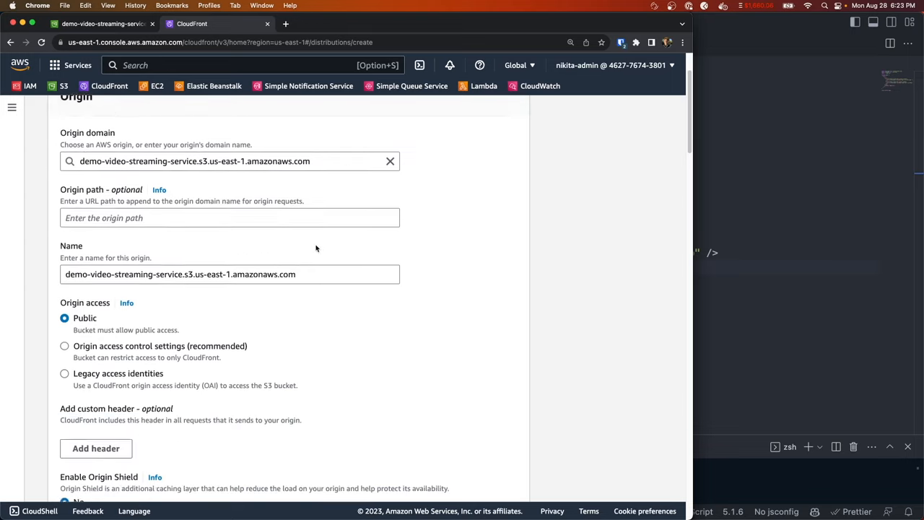
scroll(down, 3)
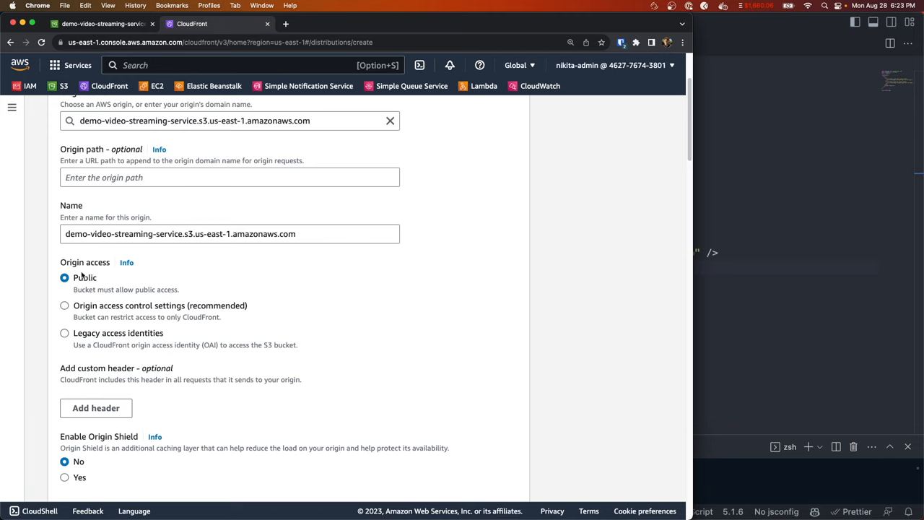
Restrict origin access to CloudFront via a new origin access control named VideoStreamingAccess.
click(63, 306)
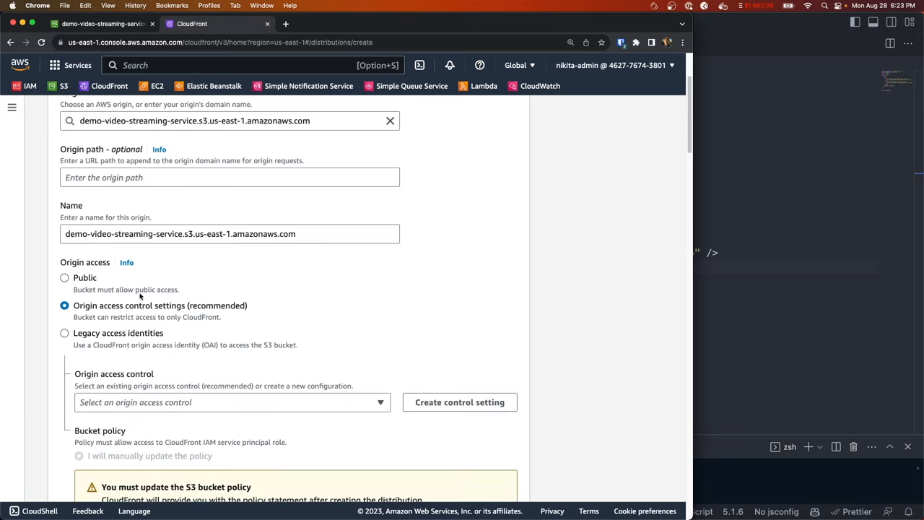
mouse_move(137, 318)
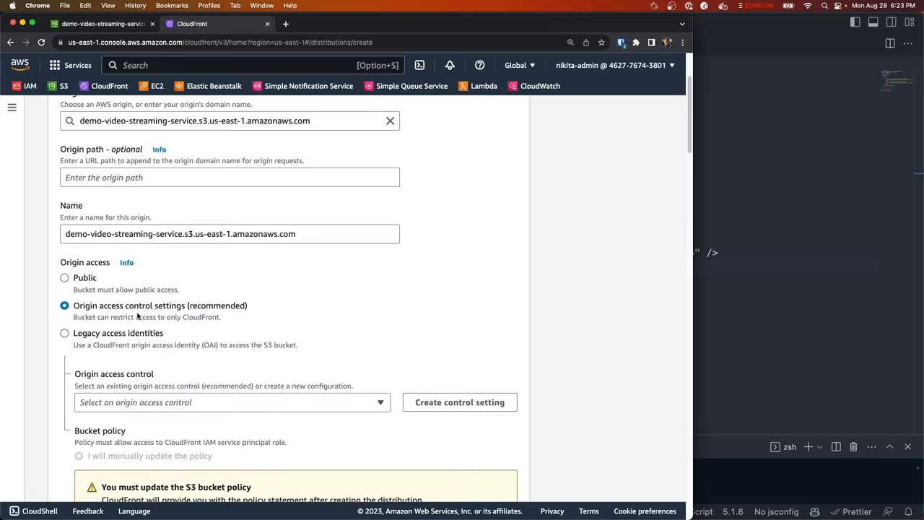
mouse_move(213, 329)
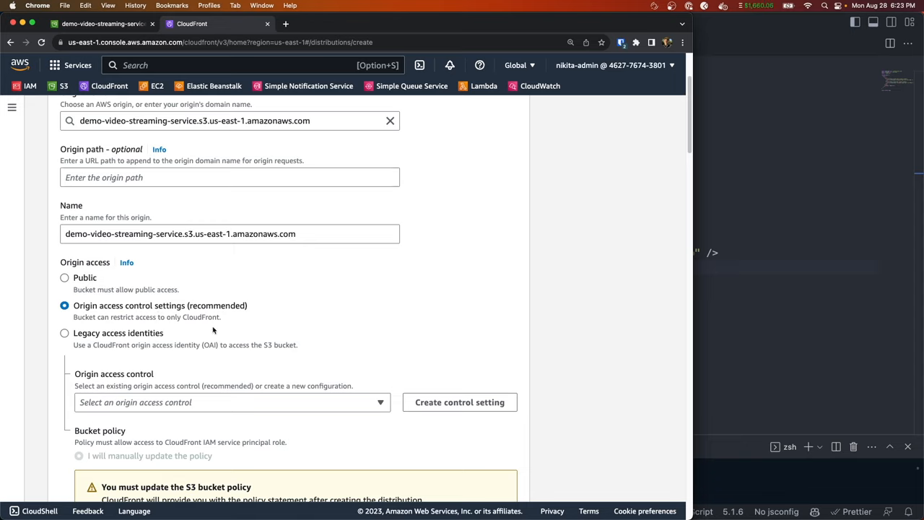
mouse_move(242, 323)
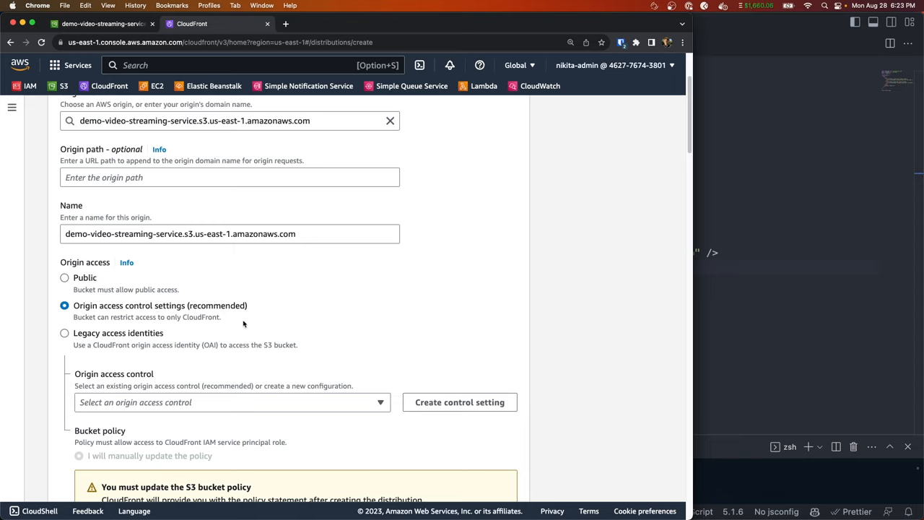
mouse_move(208, 321)
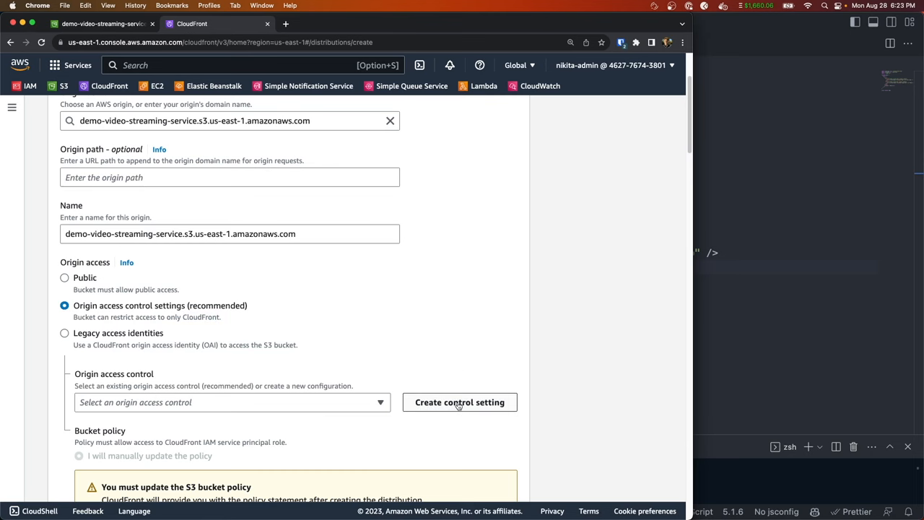
click(459, 401)
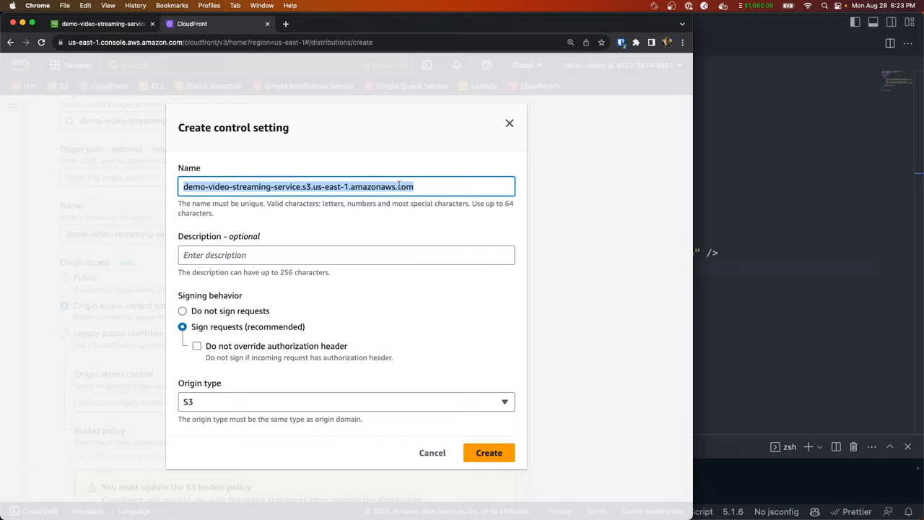
text(VideoStreaming)
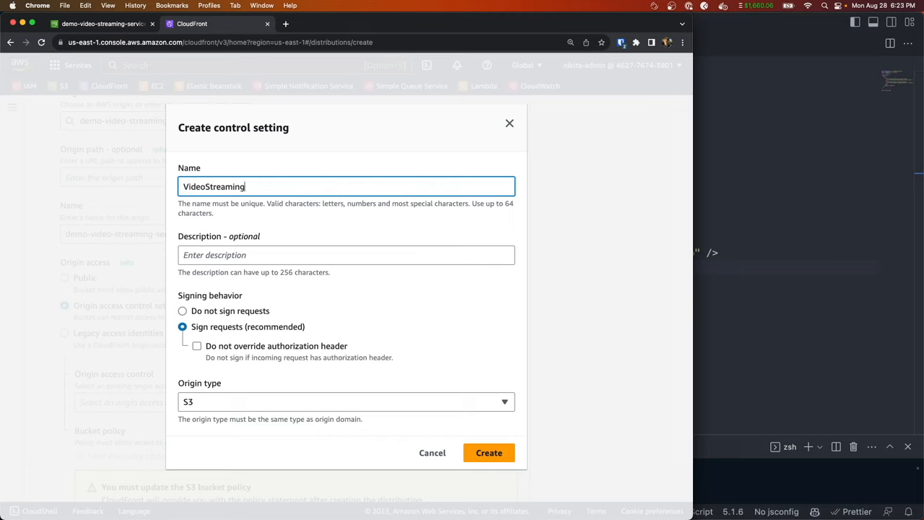
text(Access)
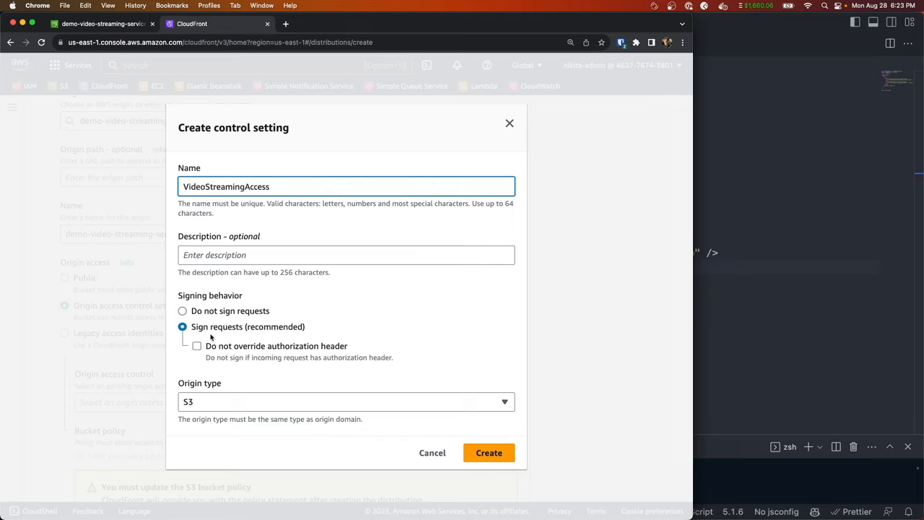
mouse_move(487, 469)
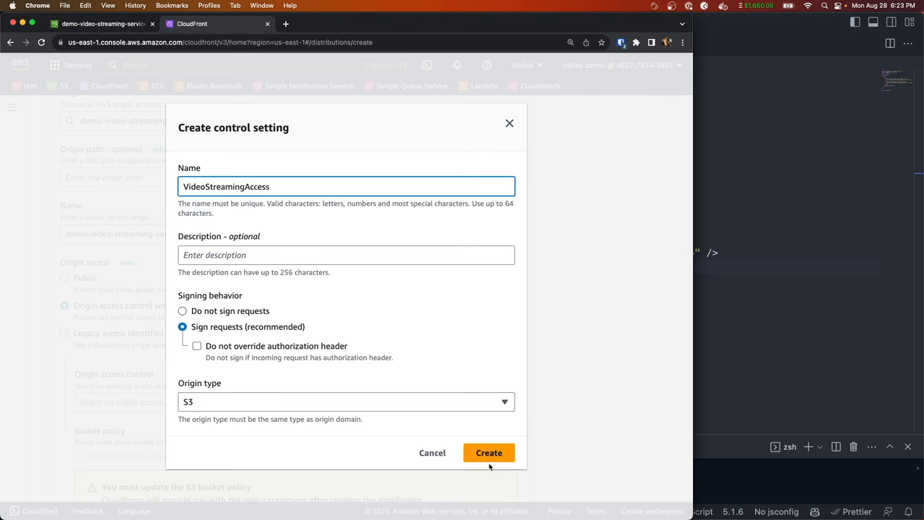
click(488, 453)
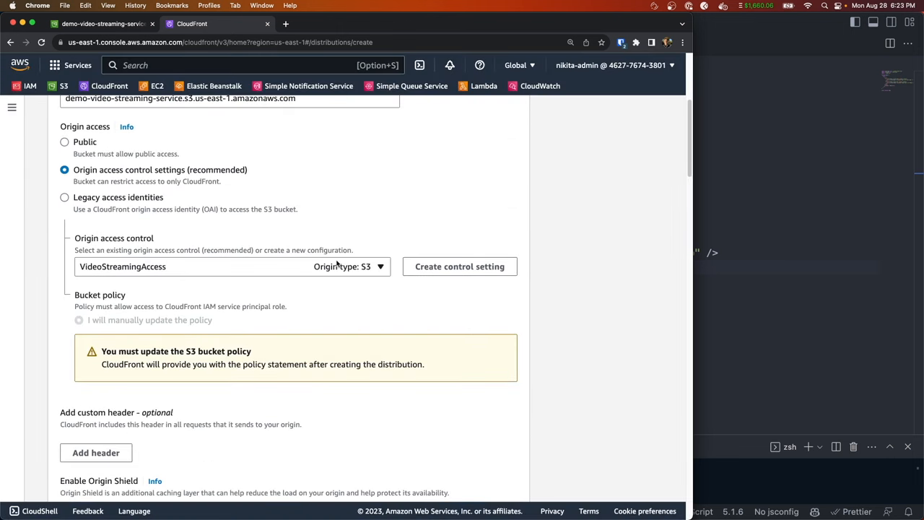
mouse_move(163, 363)
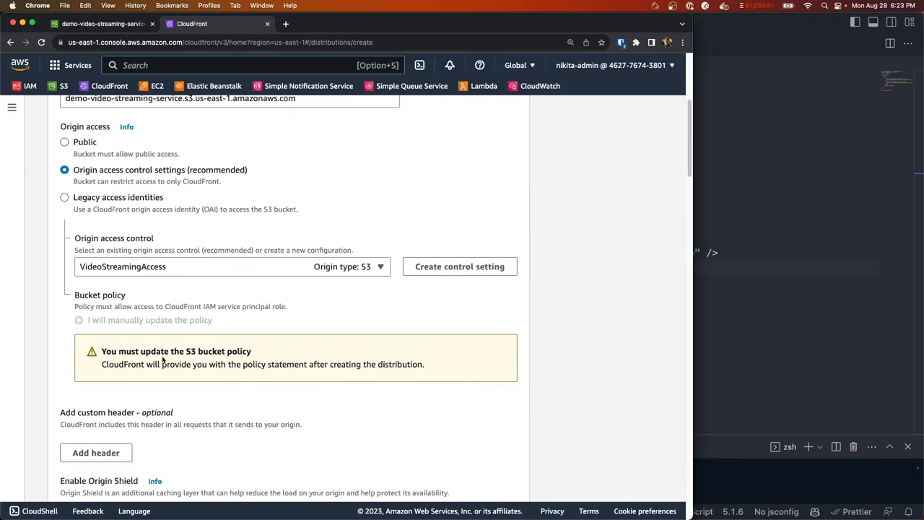
double_click(218, 351)
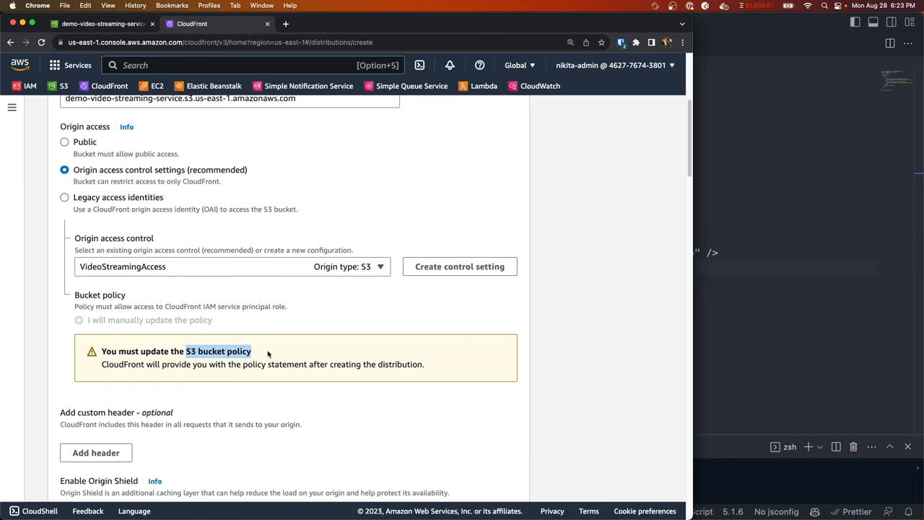
Redirect viewers from HTTP to HTTPS and leave WAF security protections disabled.
scroll(down, 3)
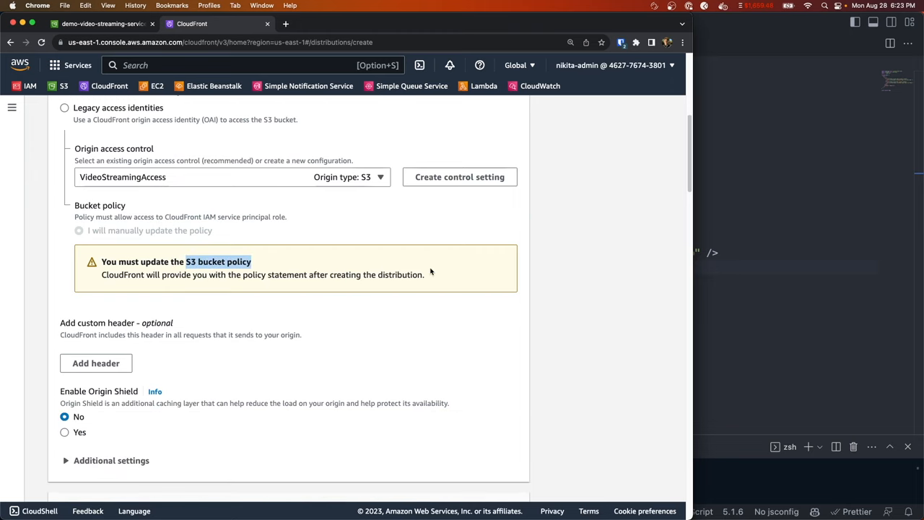
scroll(down, 3)
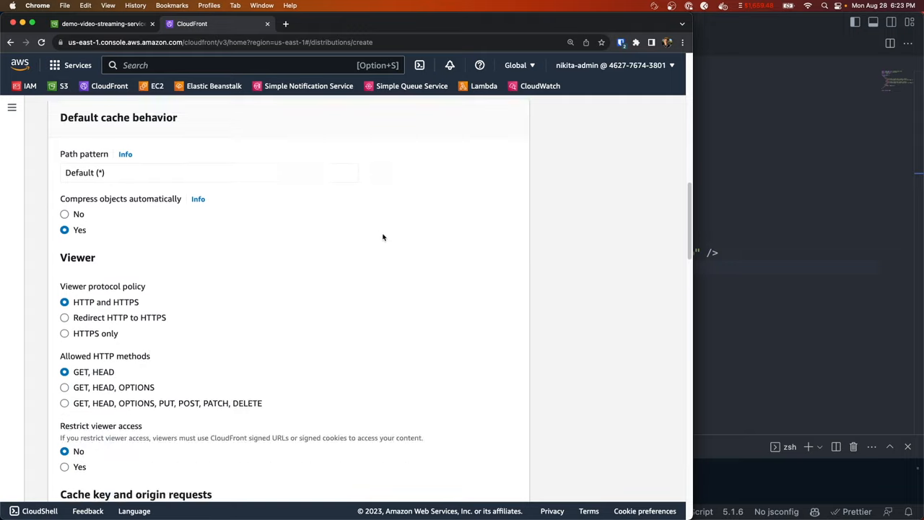
click(61, 296)
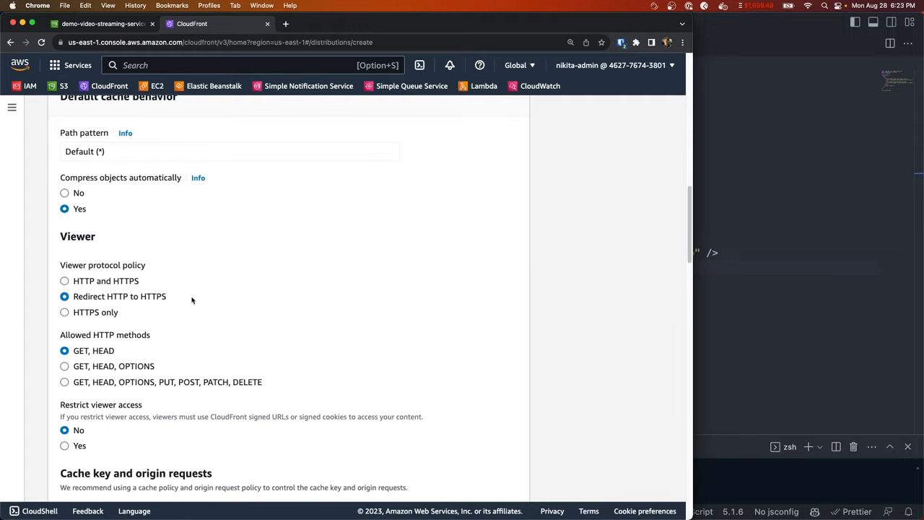
mouse_move(167, 298)
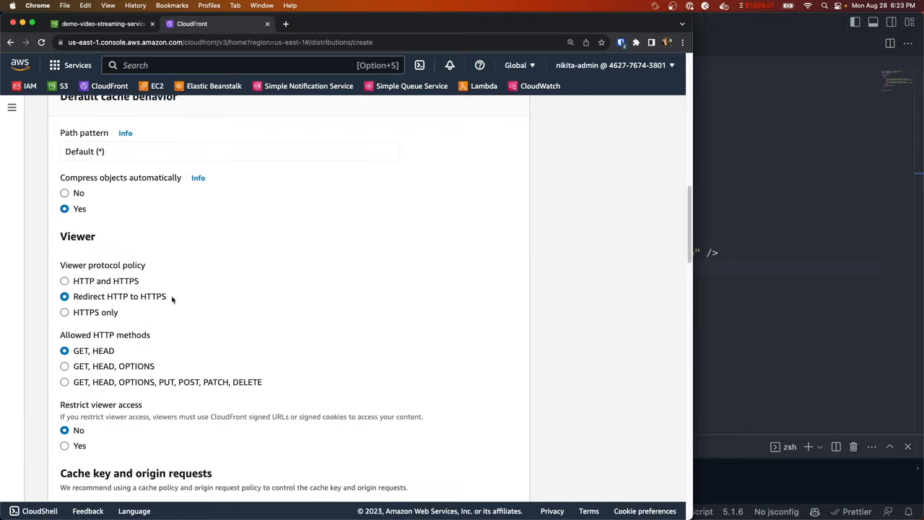
scroll(down, 3)
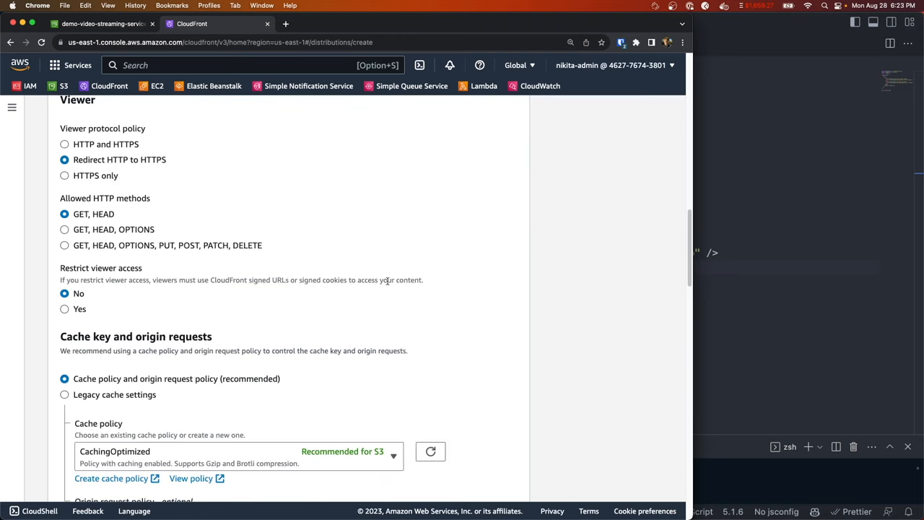
scroll(down, 3)
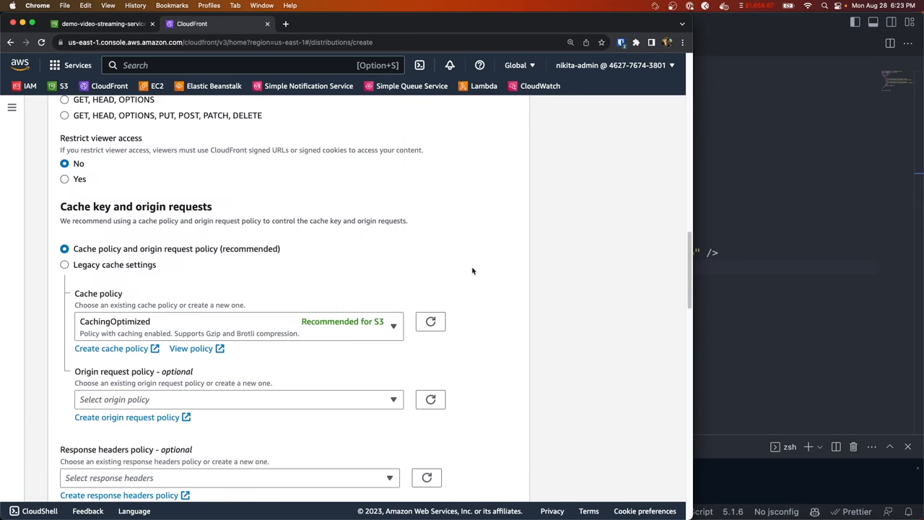
scroll(down, 3)
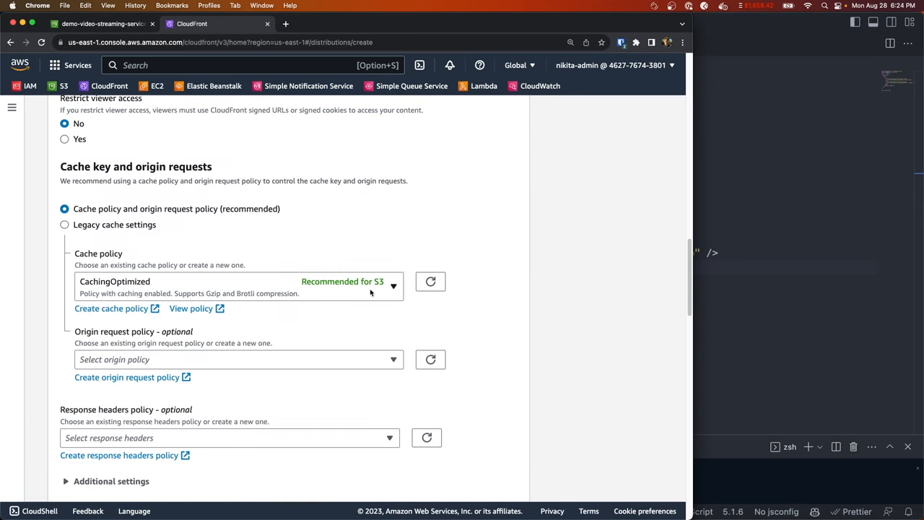
mouse_move(496, 253)
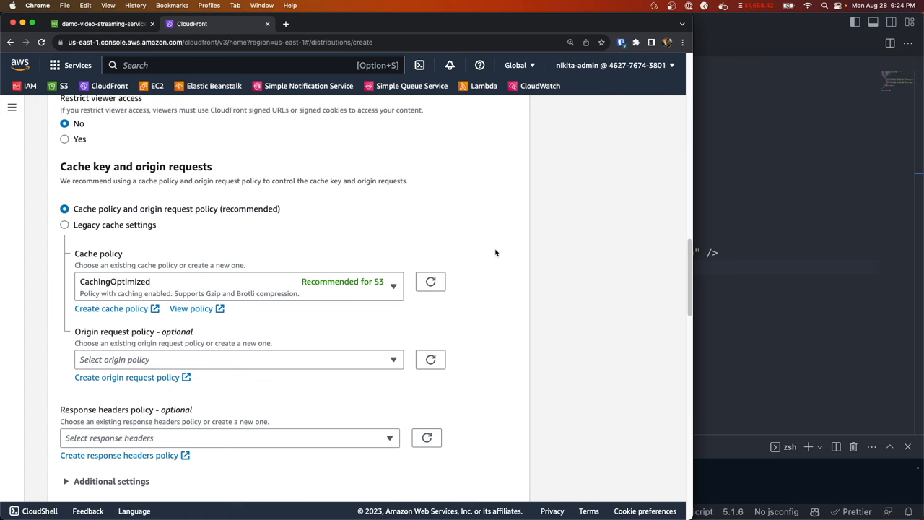
scroll(down, 3)
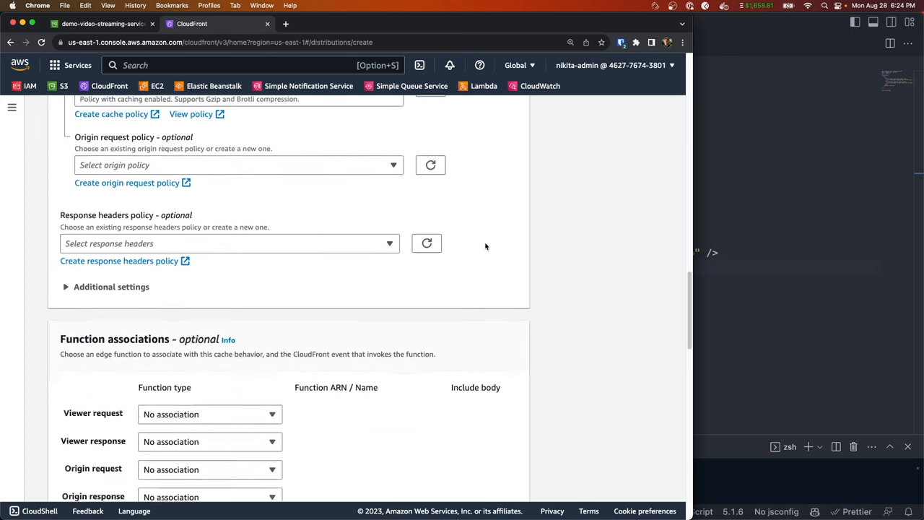
scroll(down, 3)
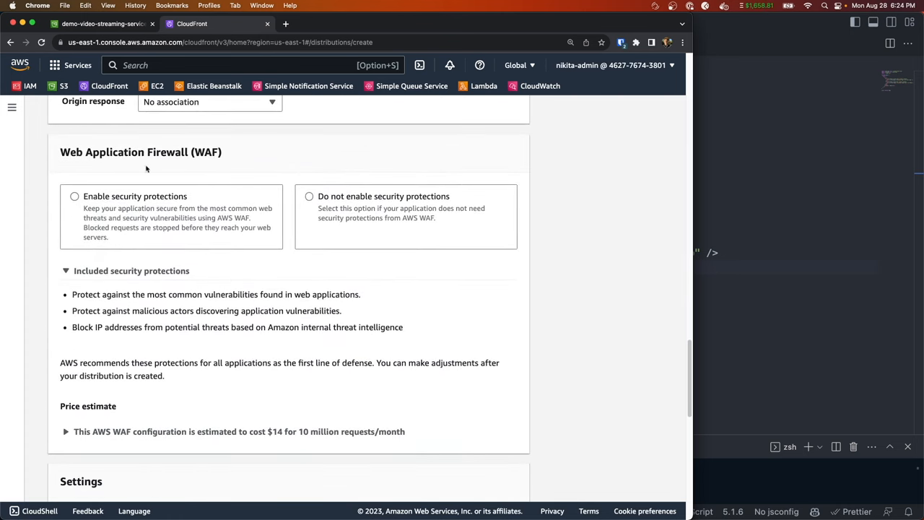
click(308, 196)
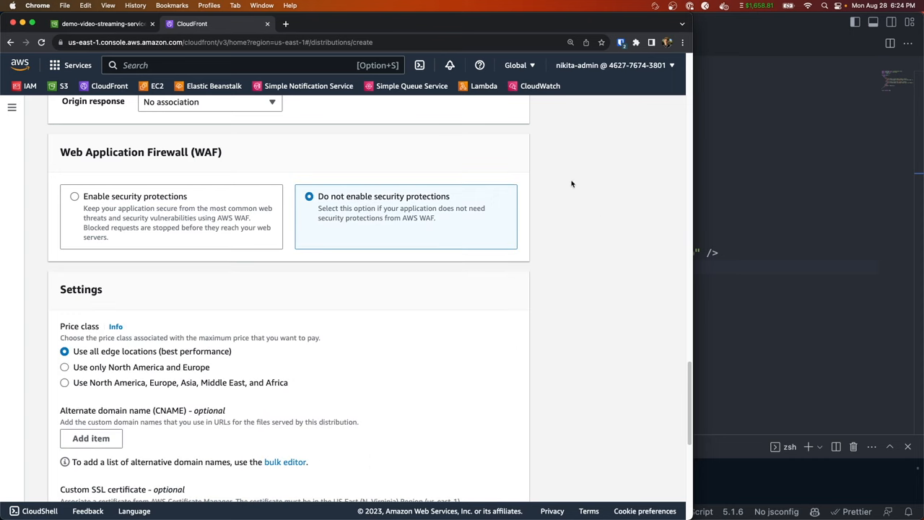
mouse_move(542, 218)
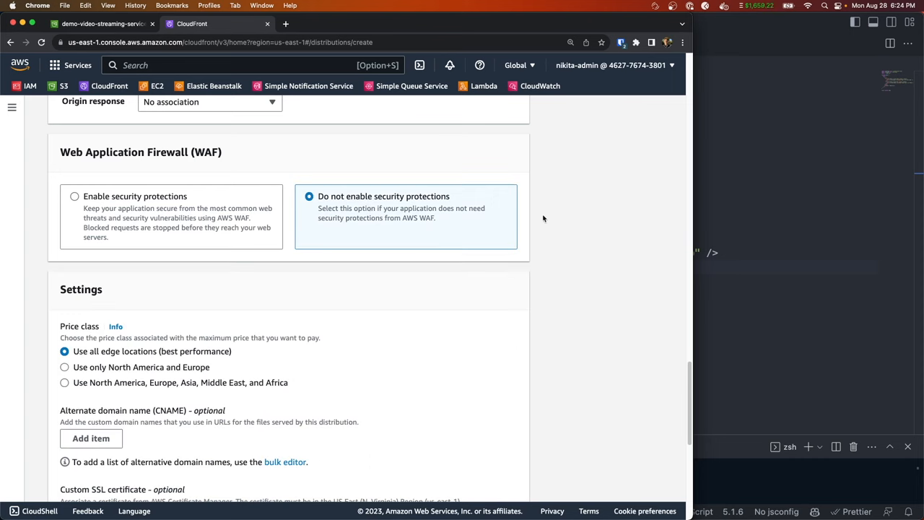
mouse_move(115, 209)
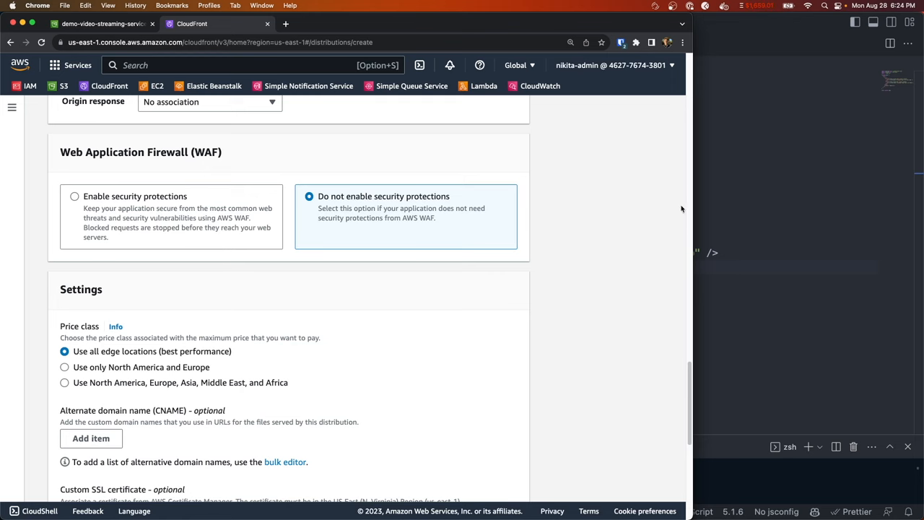
Set price class to North America and Europe only and create the distribution.
scroll(down, 3)
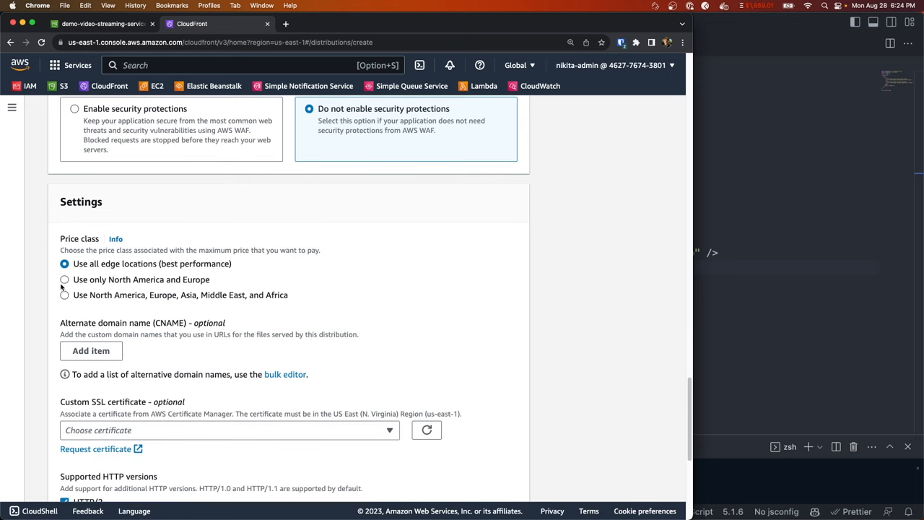
click(60, 280)
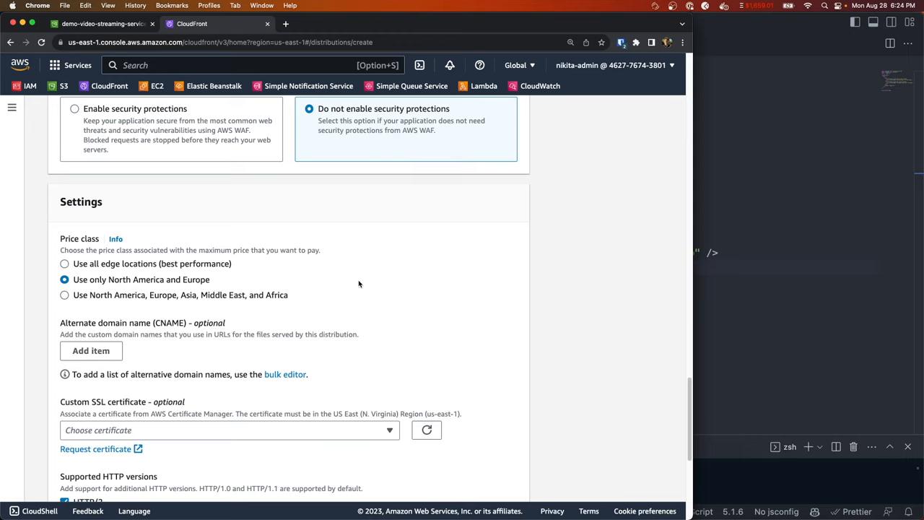
mouse_move(150, 270)
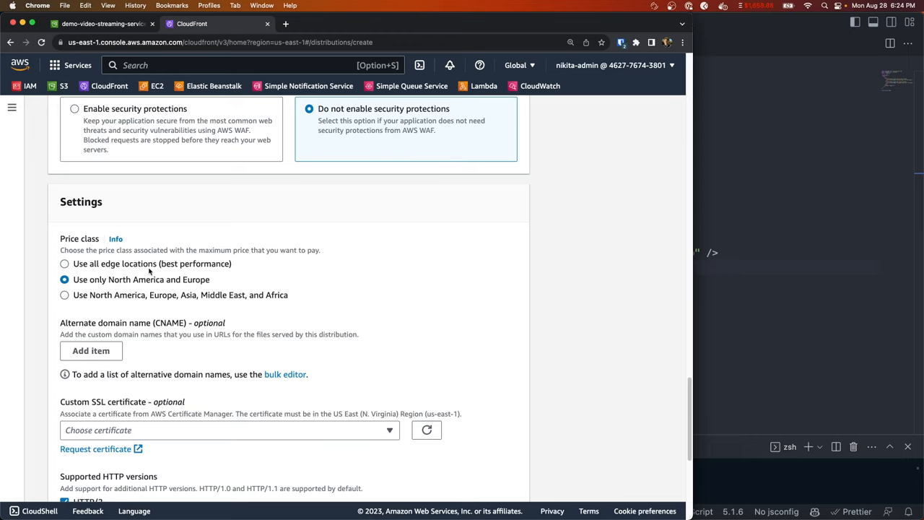
scroll(down, 3)
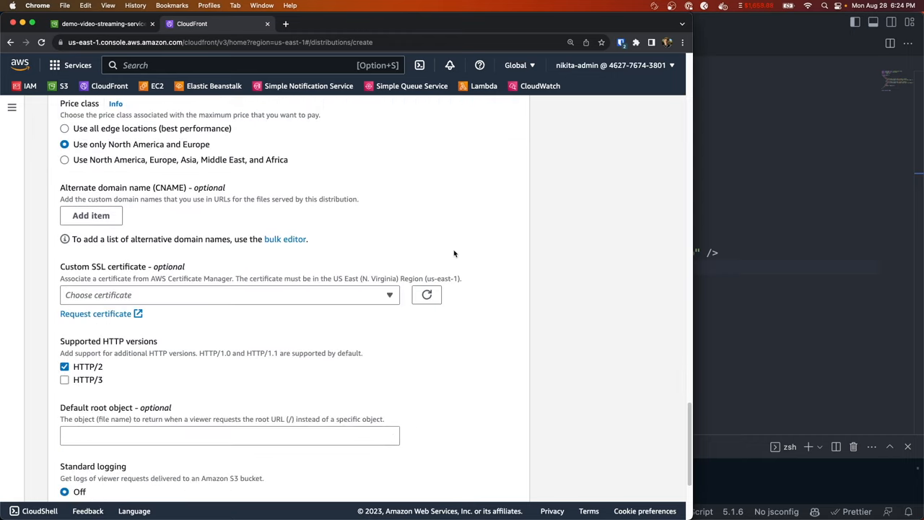
scroll(down, 3)
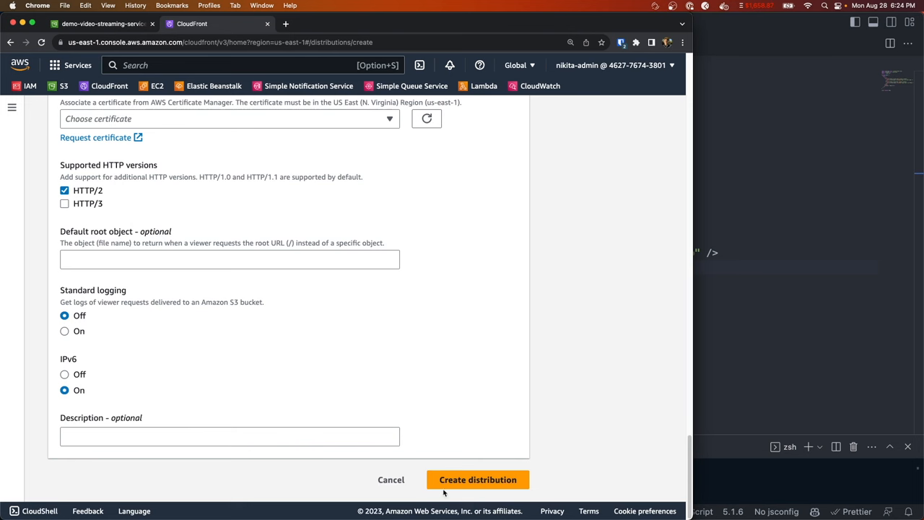
click(476, 479)
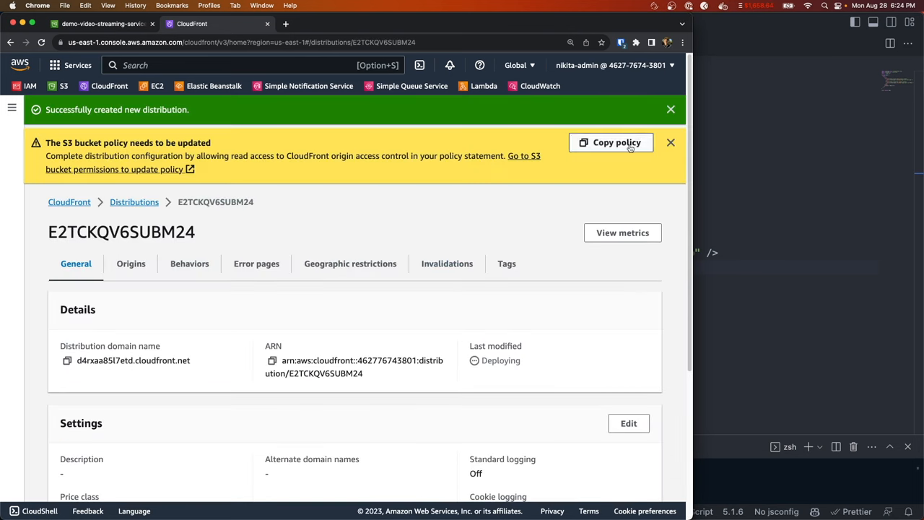
Copy CloudFront's suggested bucket policy and begin editing the bucket's empty policy.
click(611, 143)
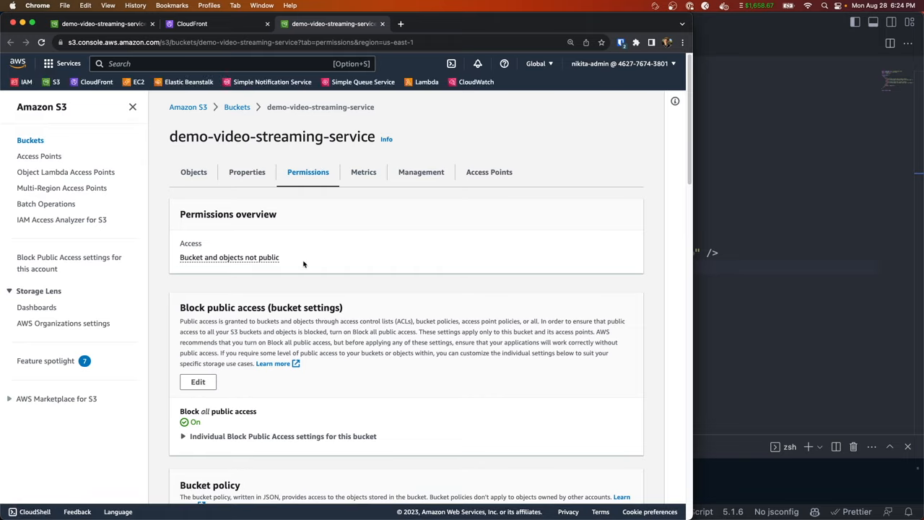
scroll(down, 3)
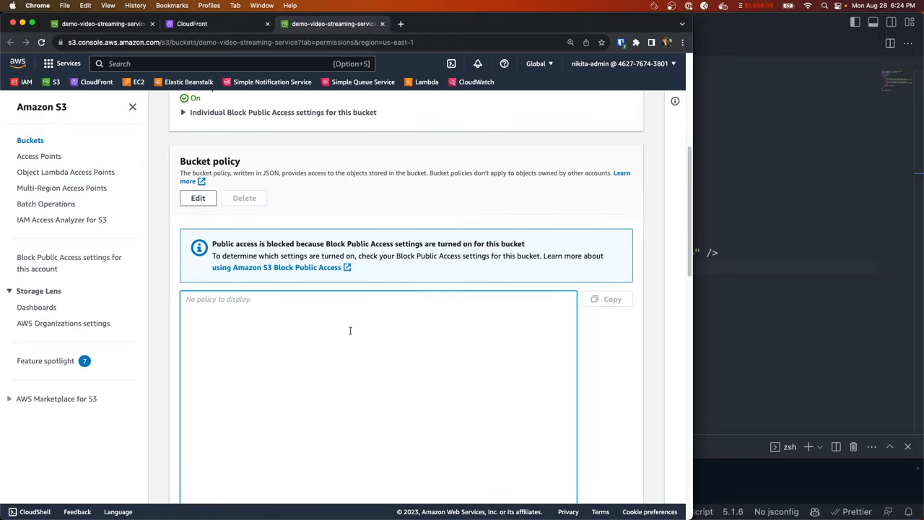
click(198, 198)
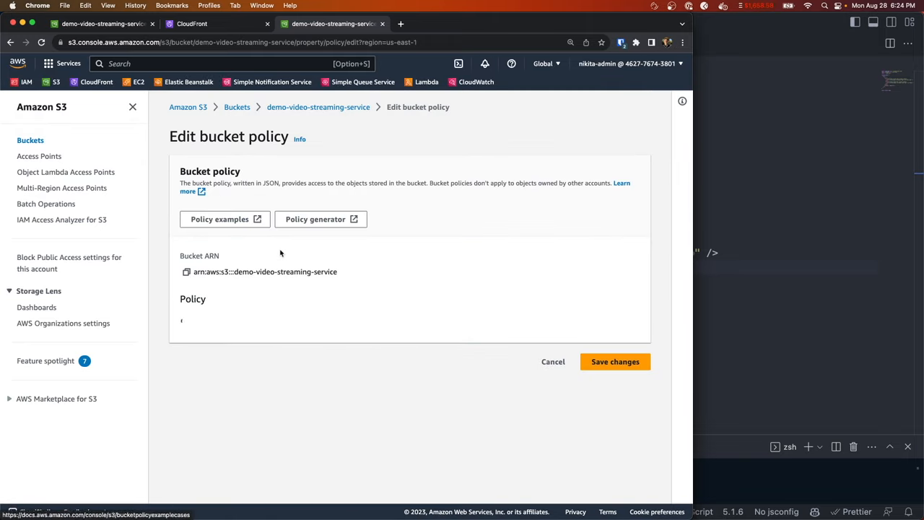
Paste the CloudFront read-access policy JSON into the editor and save the bucket policy.
scroll(down, 3)
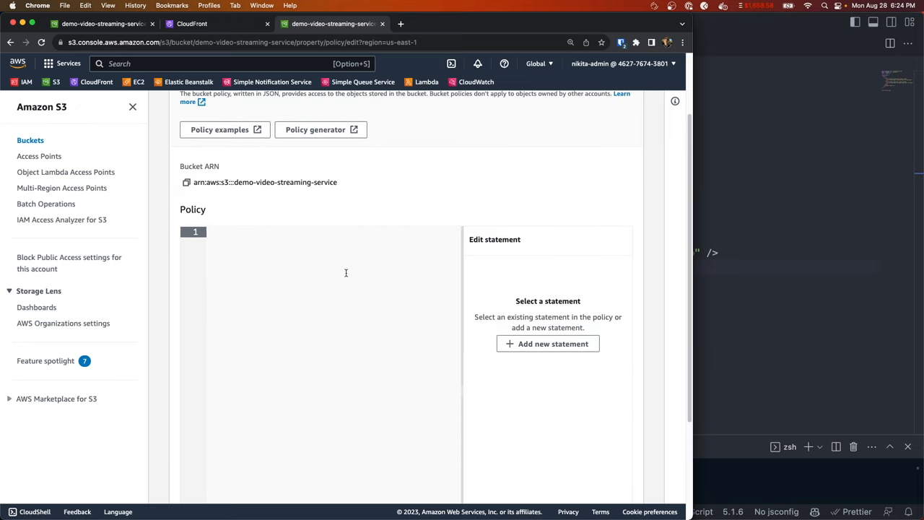
mouse_move(332, 269)
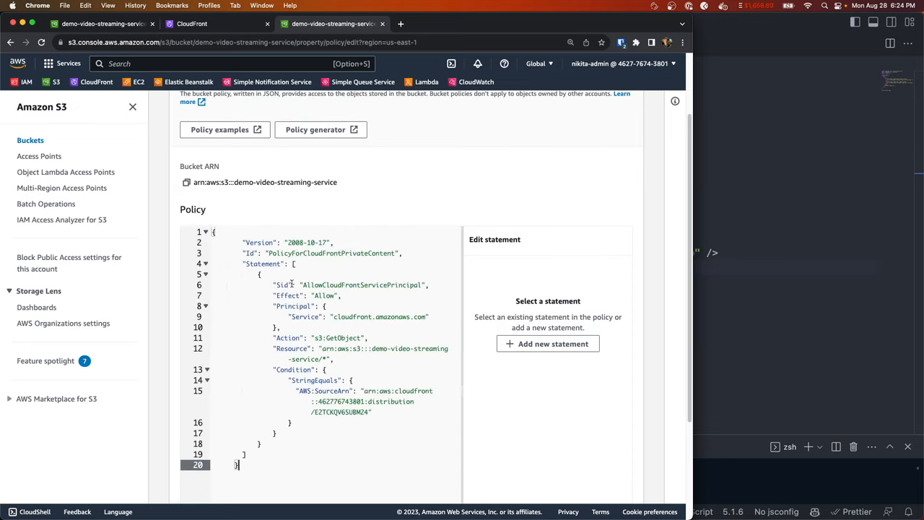
scroll(down, 3)
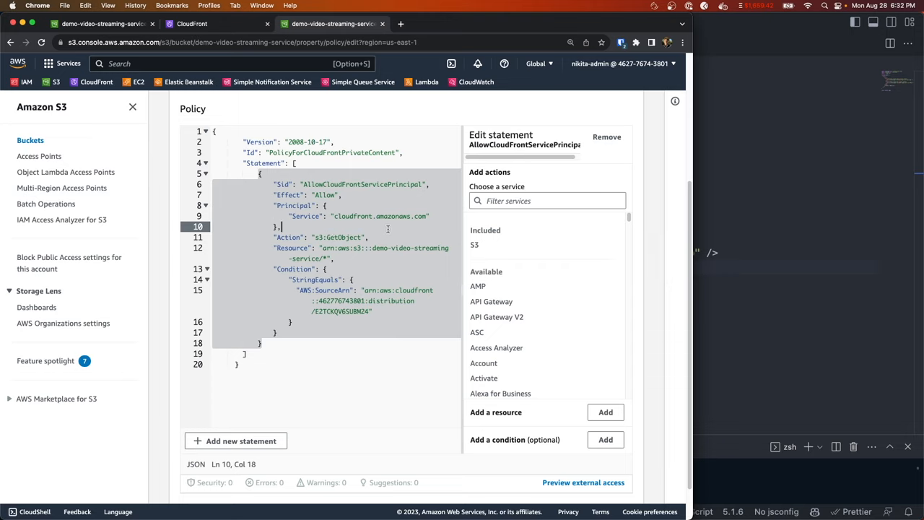
mouse_move(384, 236)
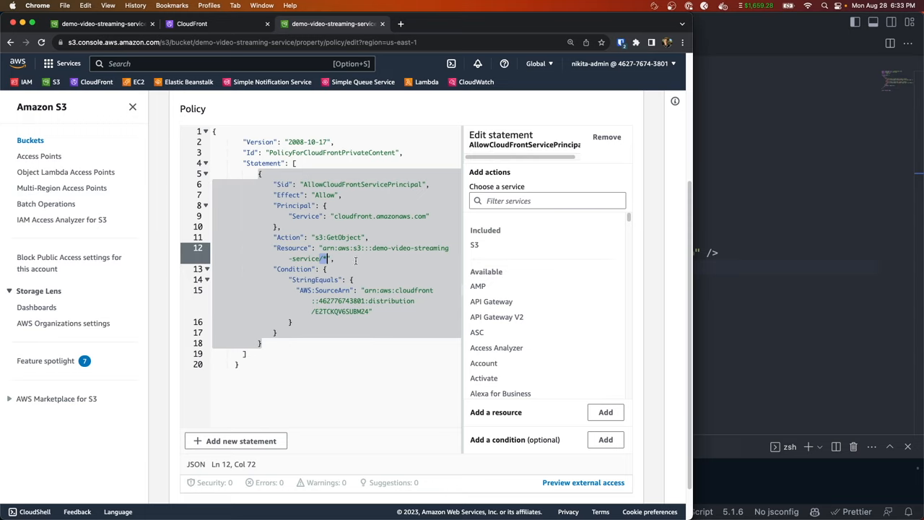
double_click(294, 268)
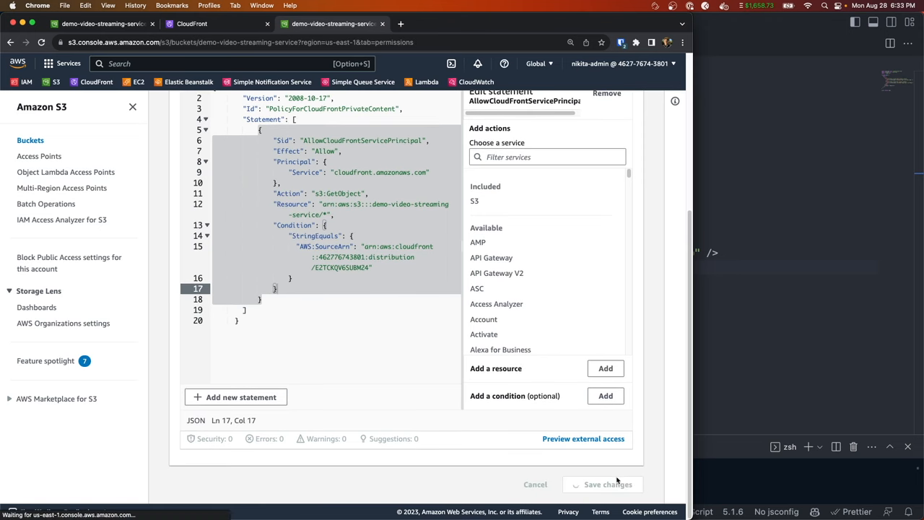
click(612, 485)
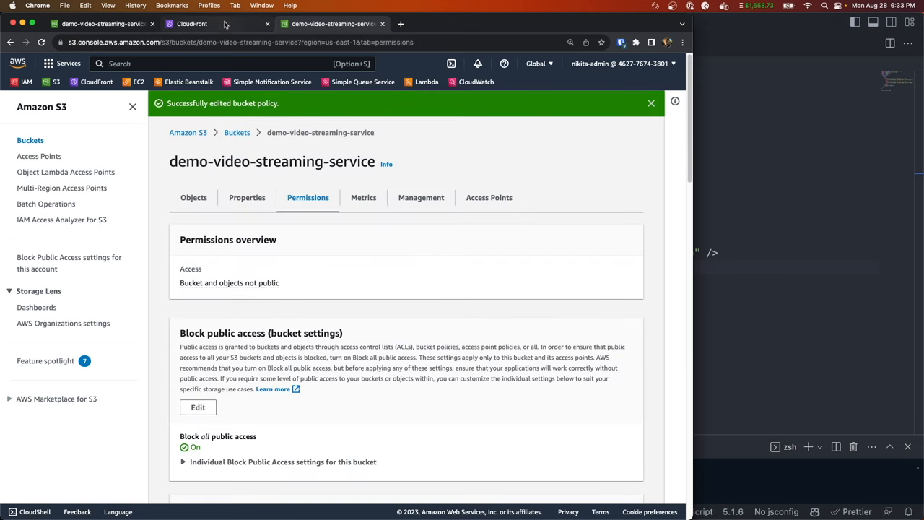
Stream golf-course.mp4 from the copied CloudFront distribution domain in a new Chrome tab.
click(191, 23)
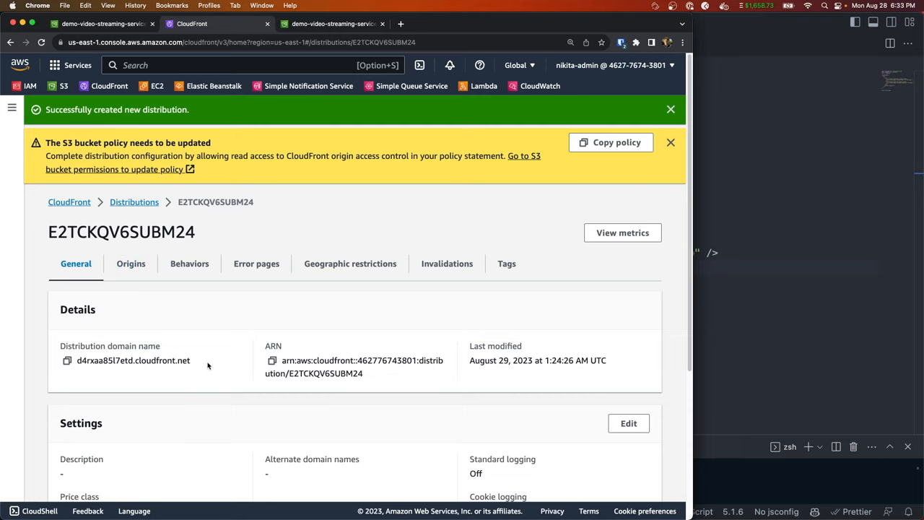
click(65, 361)
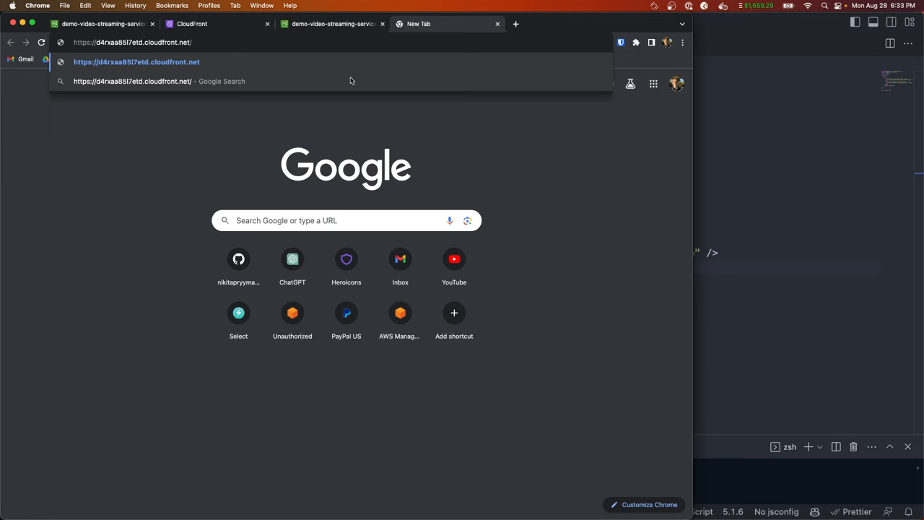
click(332, 23)
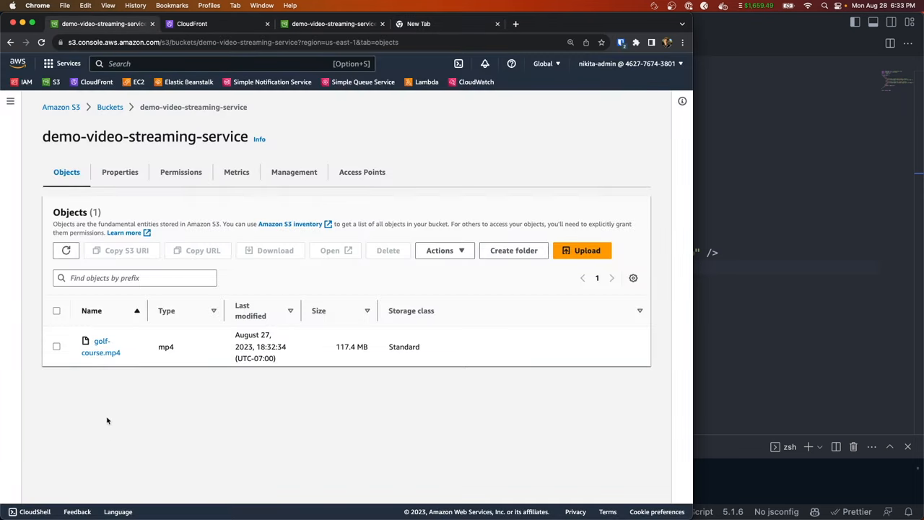
click(101, 347)
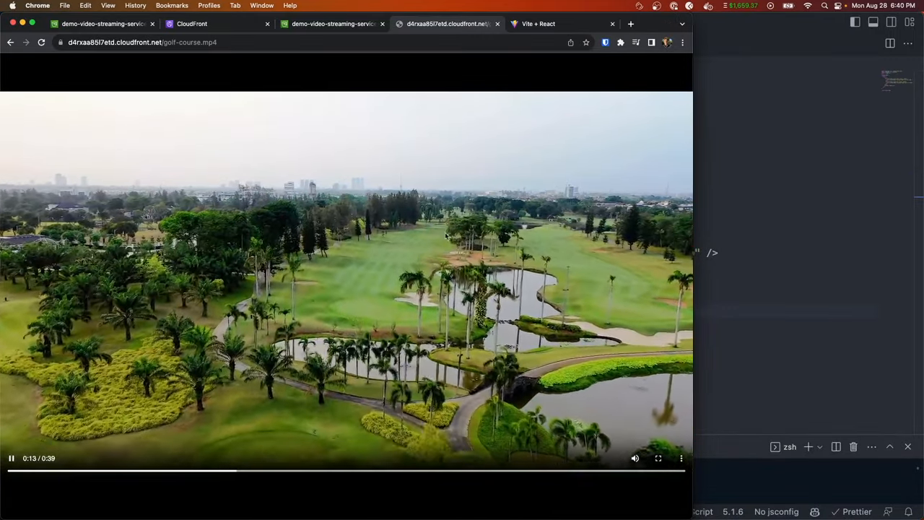
click(537, 23)
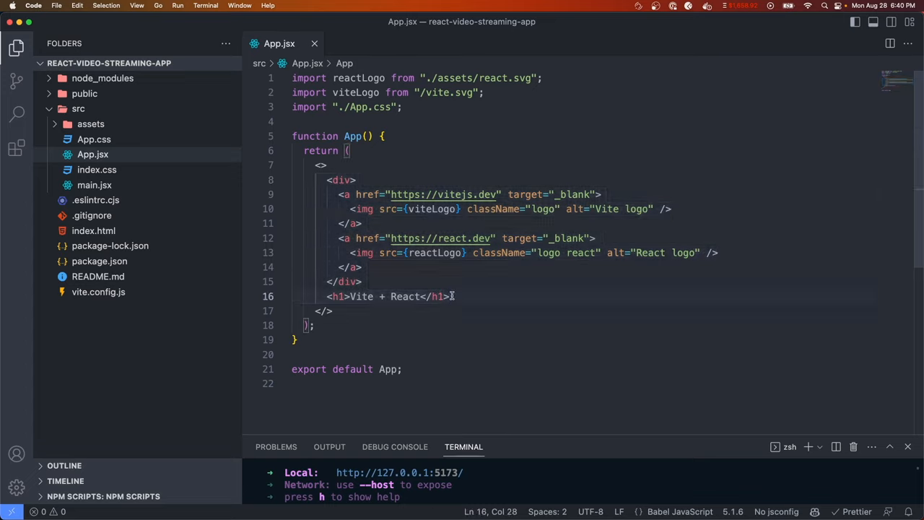
Add a <video> element 800 wide, 500 high, with controls, loop, autoPlay and muted.
text(<p>)
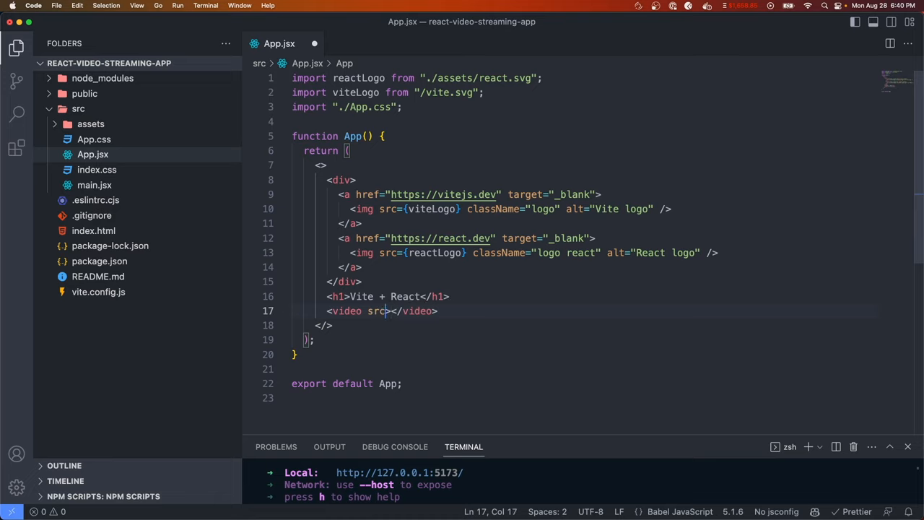
text(width={})
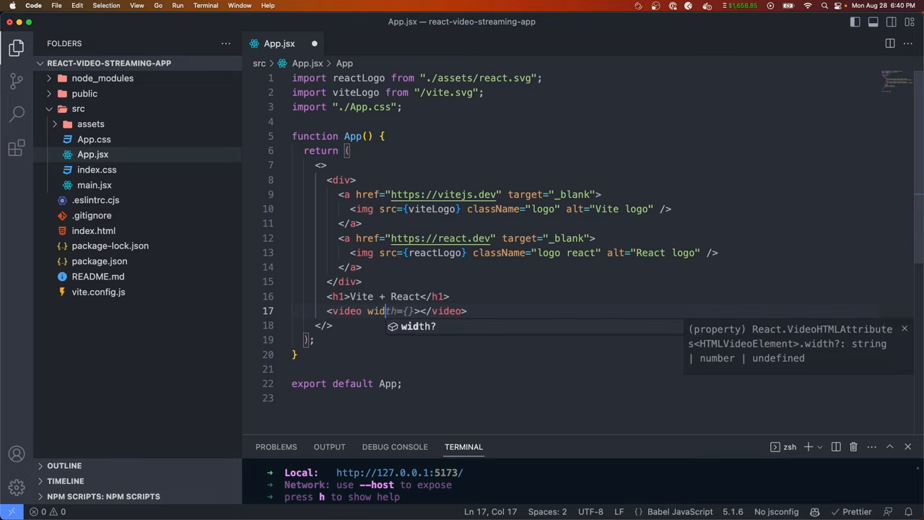
text(800})
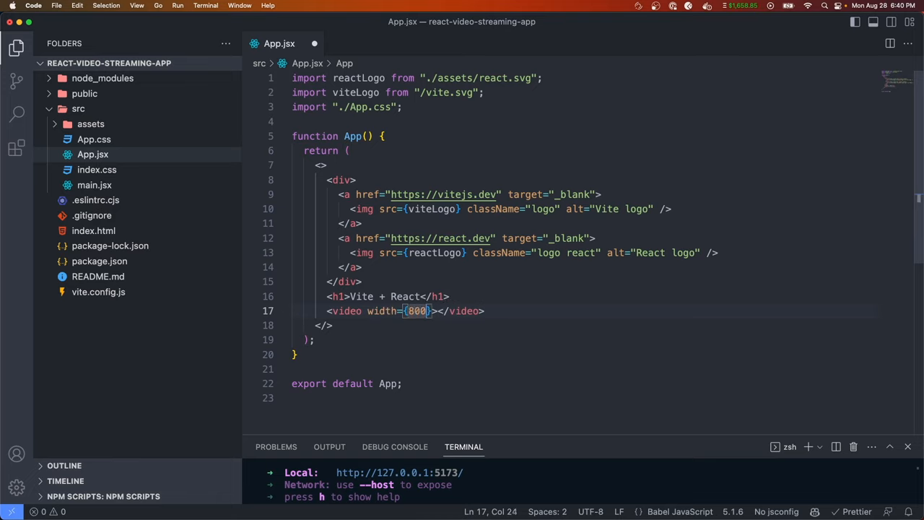
text(heg)
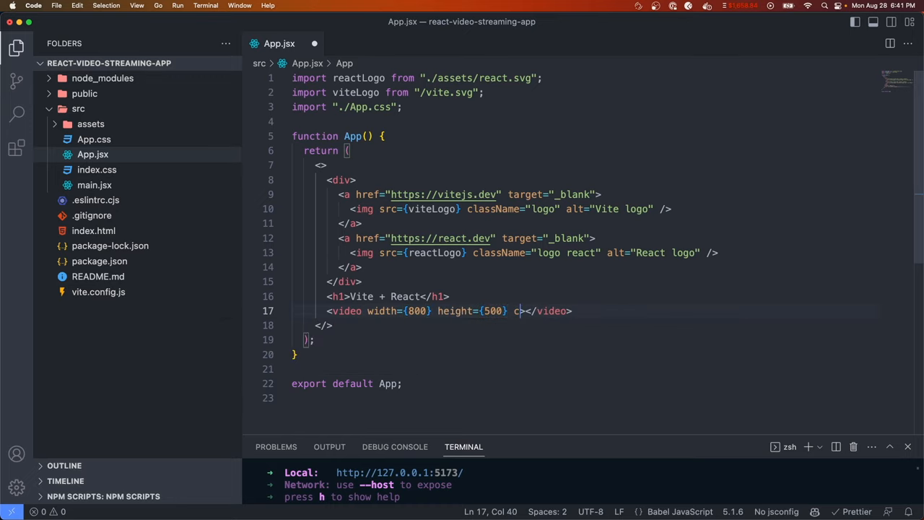
text(ontrols loop)
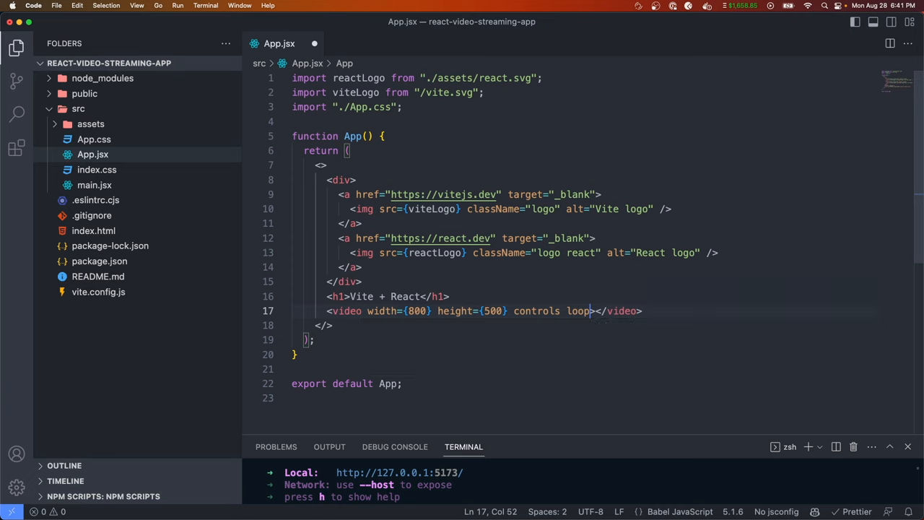
text(autoPlay and)
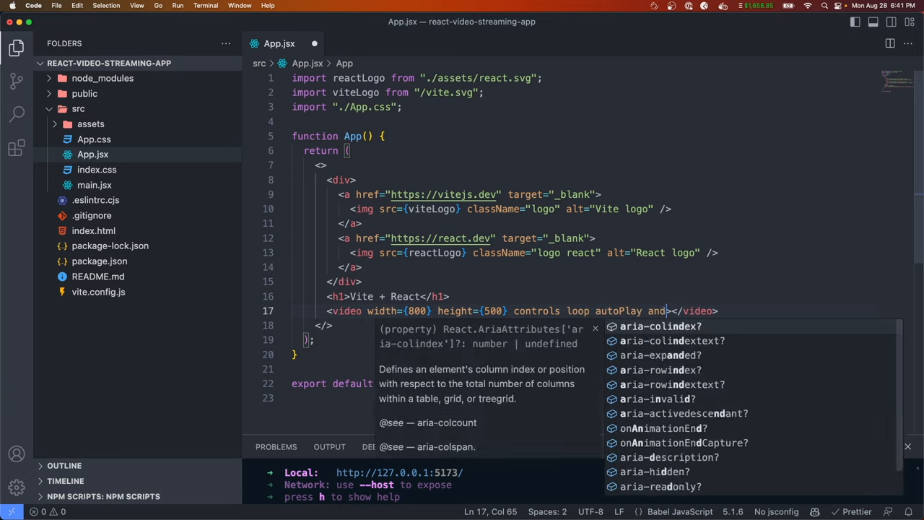
text(muted>)
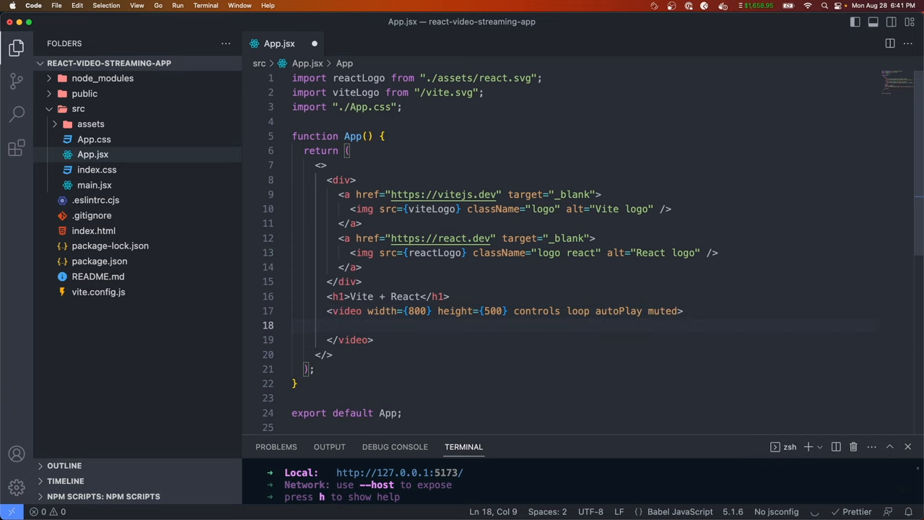
Add the <source> tag with the golf-course.mp4 URL as video/mp4 and save App.jsx.
text(<source src="https://www.w3schools.com/html/mov_bbb.mp4" type="video/mp4" />)
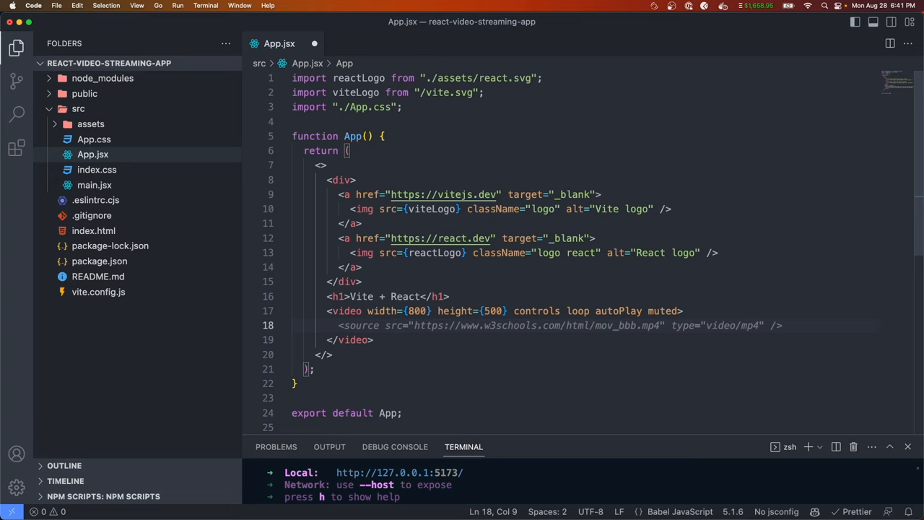
text(source)
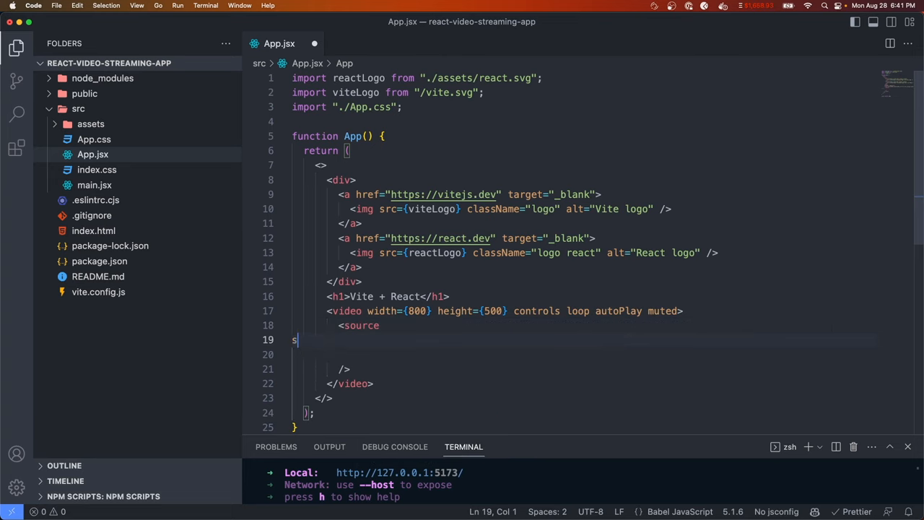
text(src="https://media.w3.org/2010/05/sintel/trailer_hd.mp4")
click(585, 353)
text(type="video/mp4")
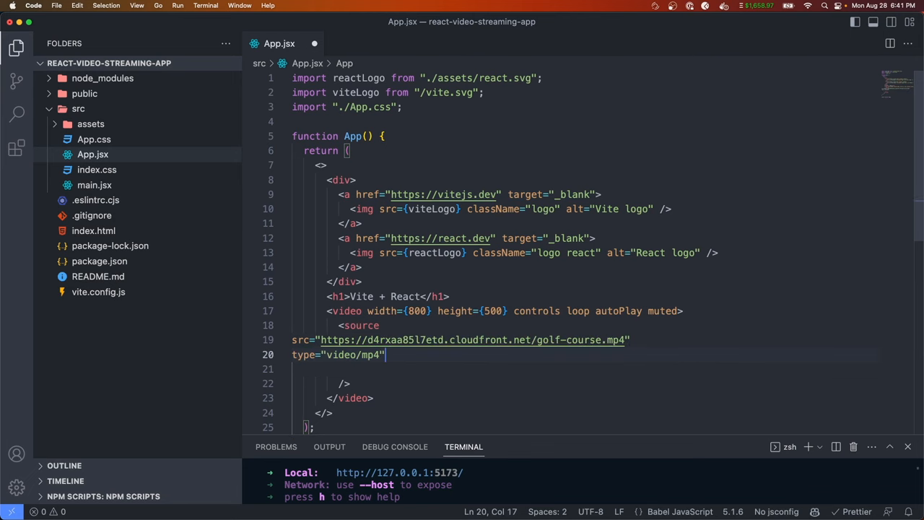
key(cmd+s)
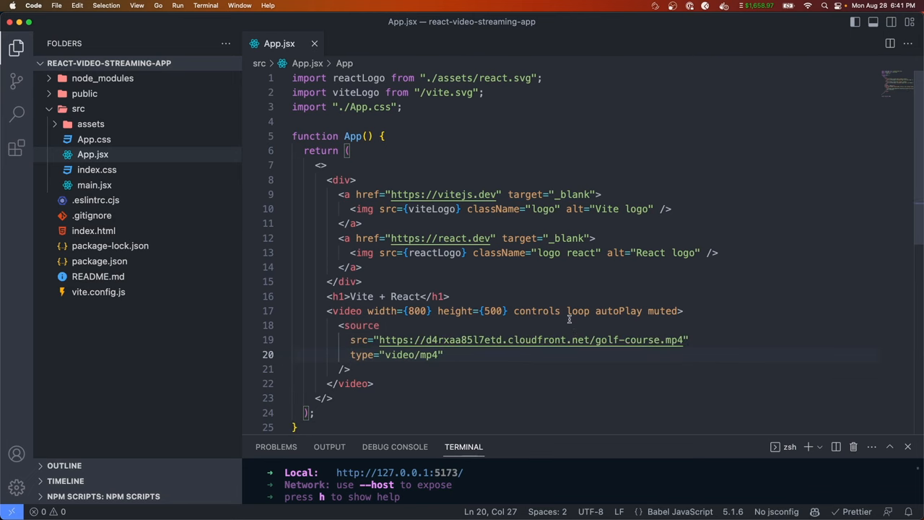